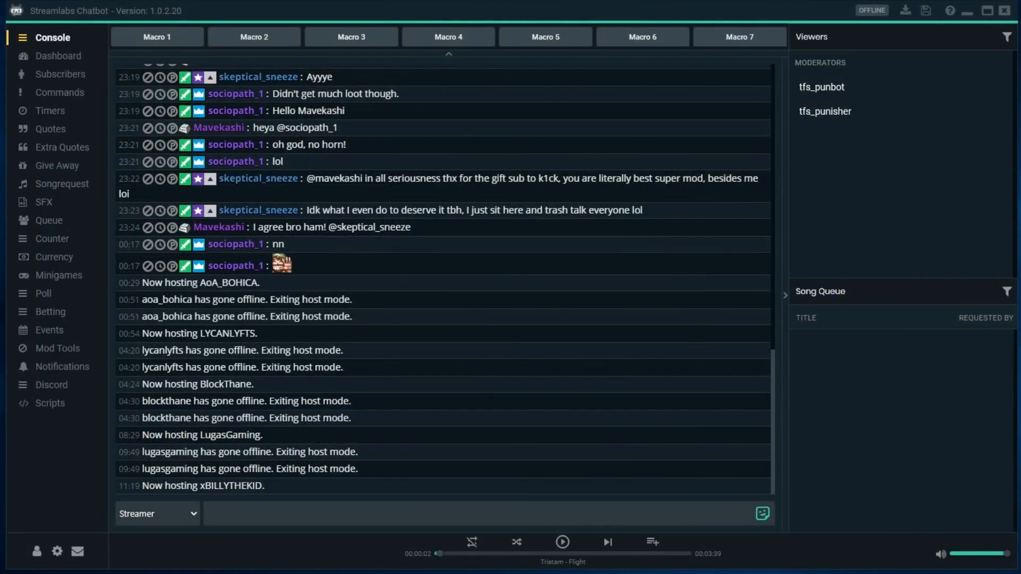
mouse_move(64, 171)
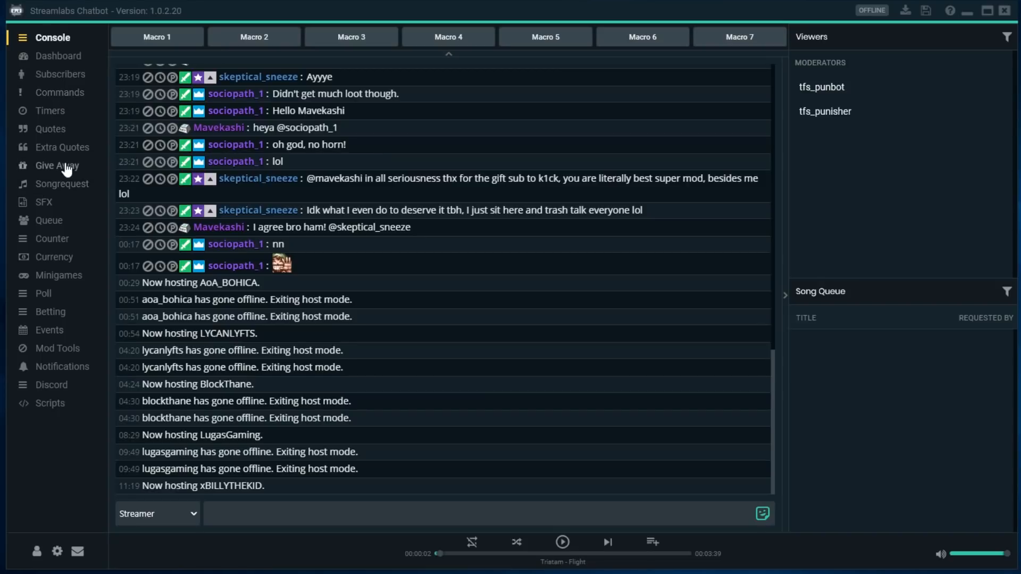
Show the Currency page listing viewers with ranks, points, hours and last-seen dates.
click(55, 257)
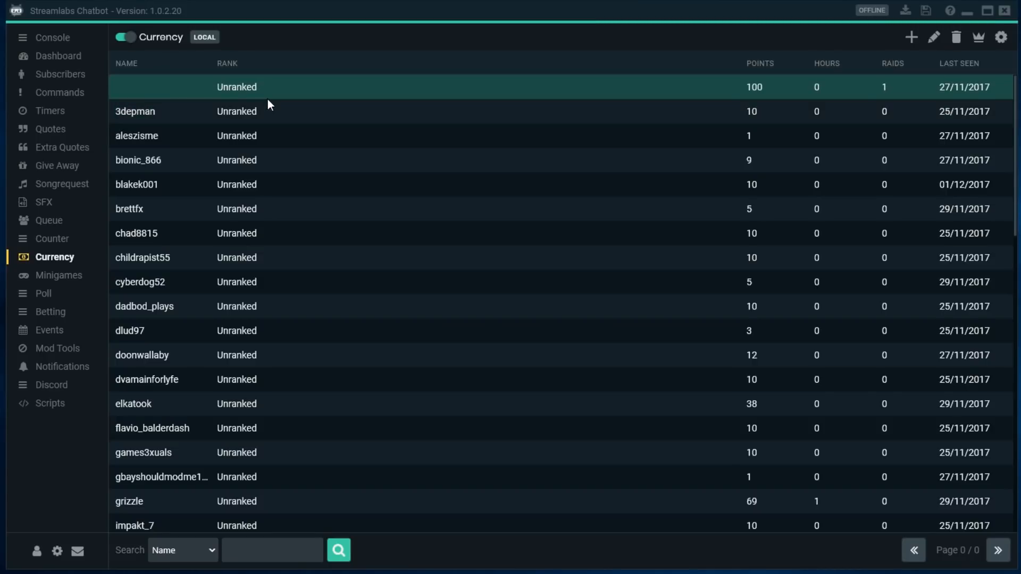
Sort the viewer list by the Points column, highest first.
scroll(down, 3)
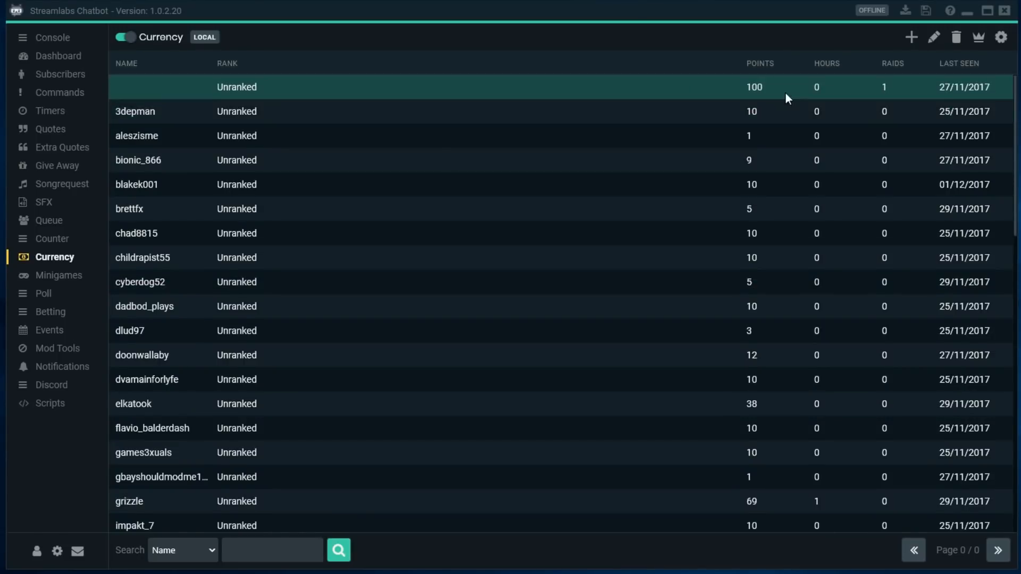
click(760, 63)
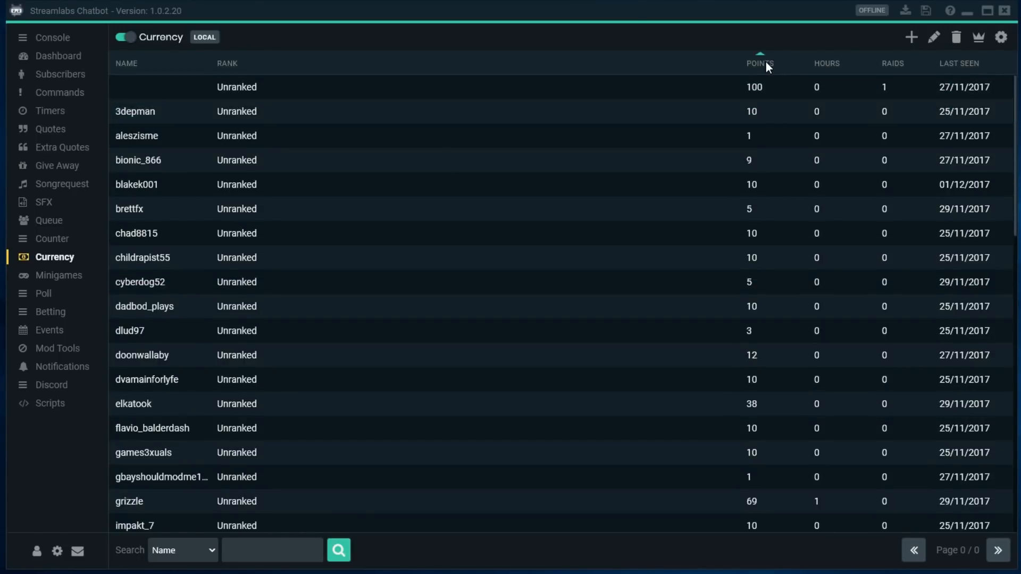
click(759, 62)
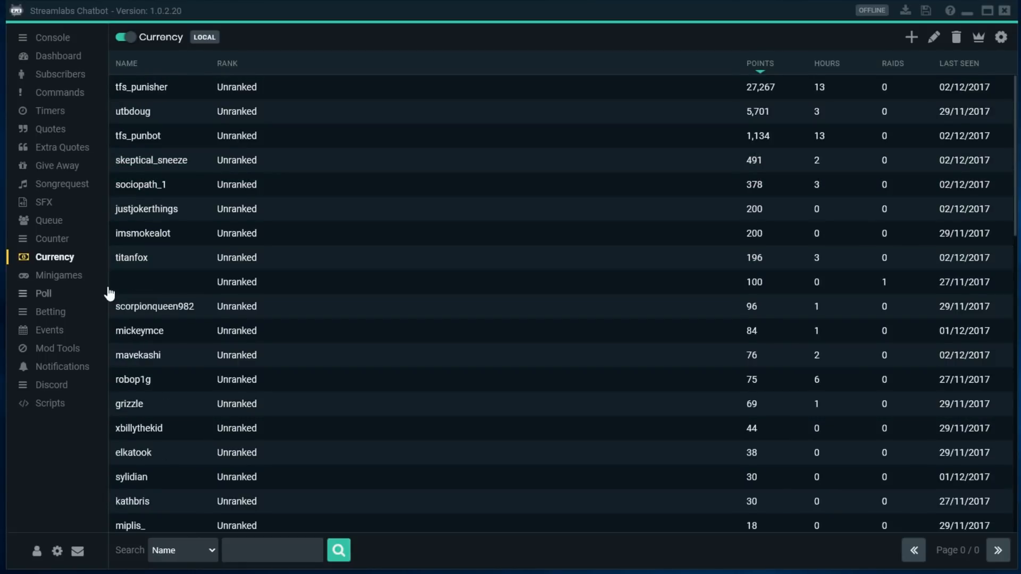
mouse_move(204, 52)
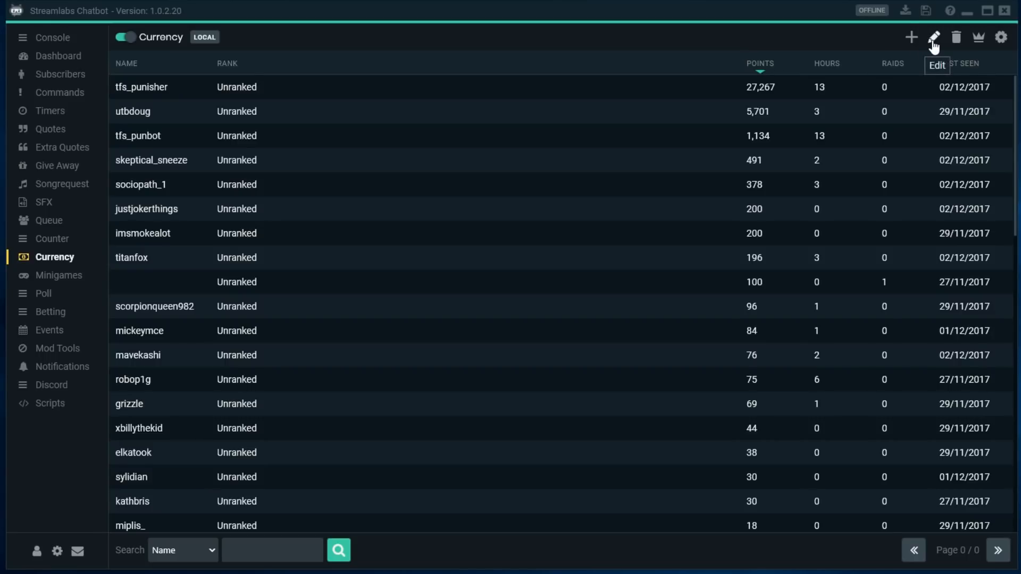
mouse_move(1002, 42)
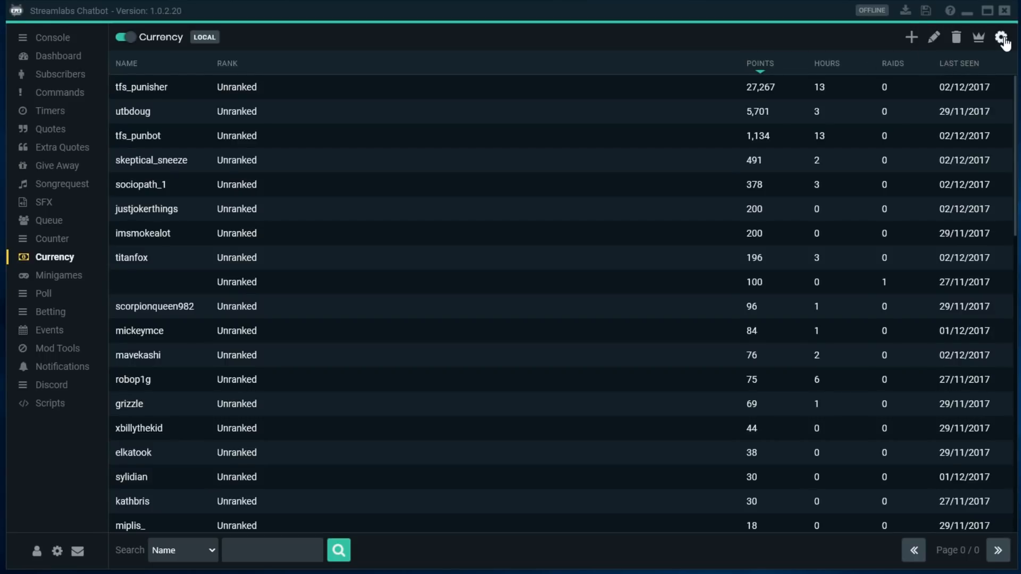
Show the Global Currency Settings with the !skulls command and Skullbucks payouts.
click(1003, 37)
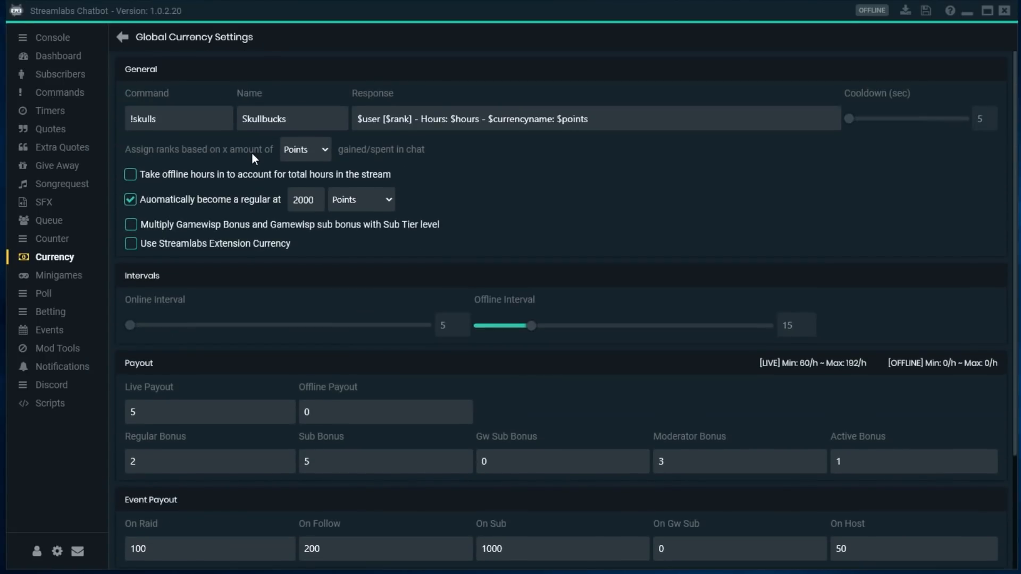
mouse_move(362, 290)
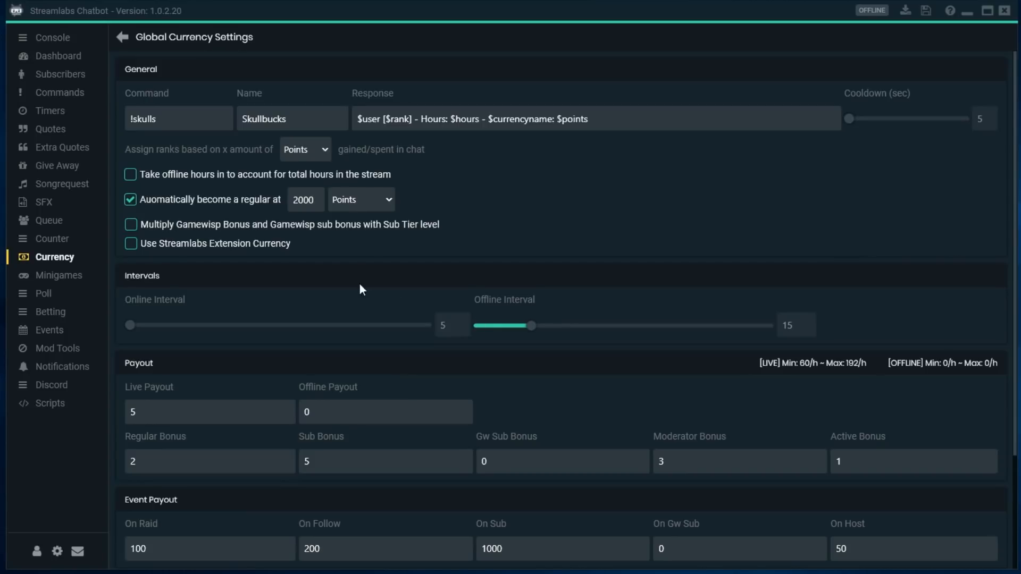
mouse_move(965, 148)
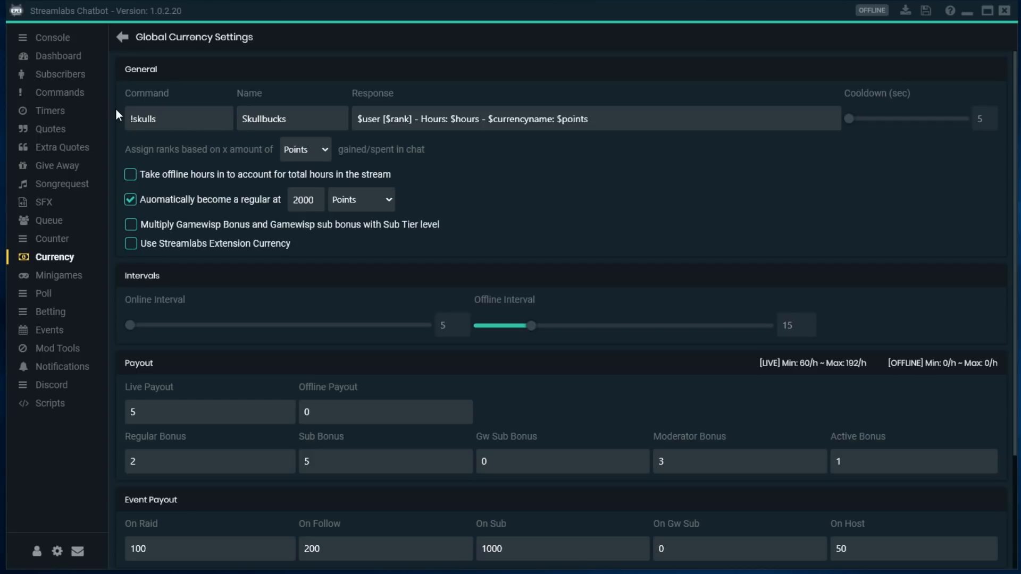
mouse_move(289, 153)
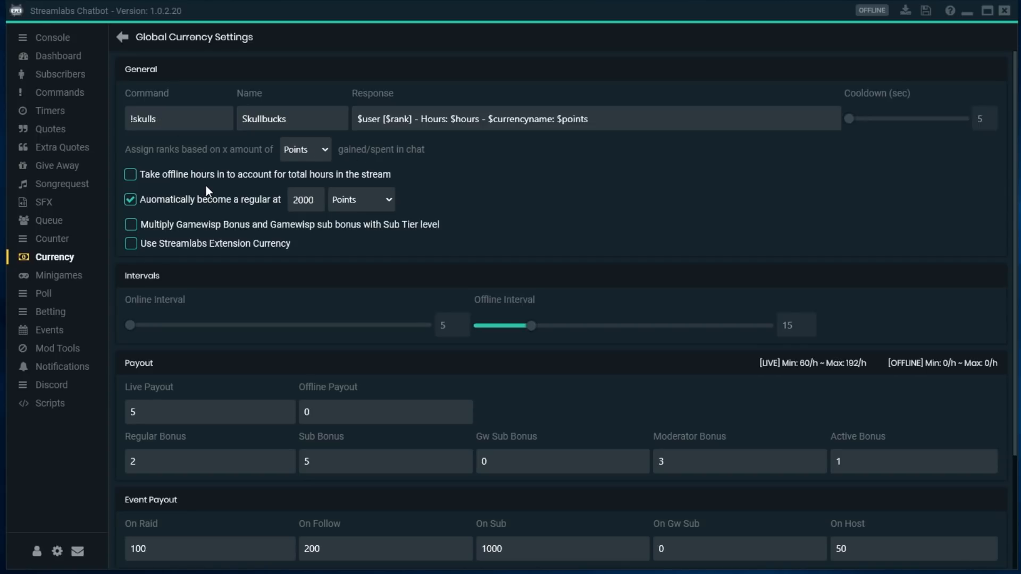
scroll(down, 3)
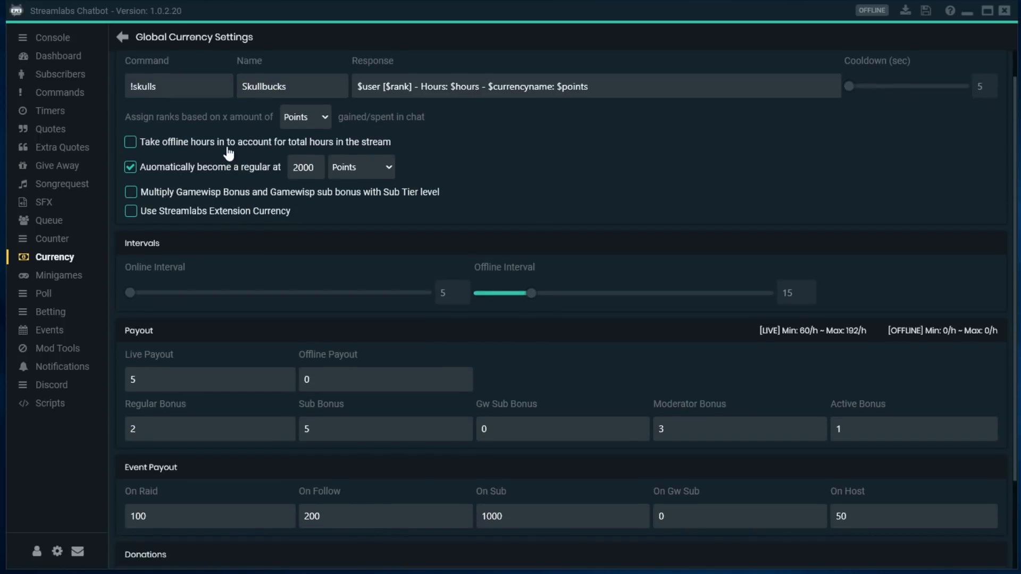
mouse_move(141, 166)
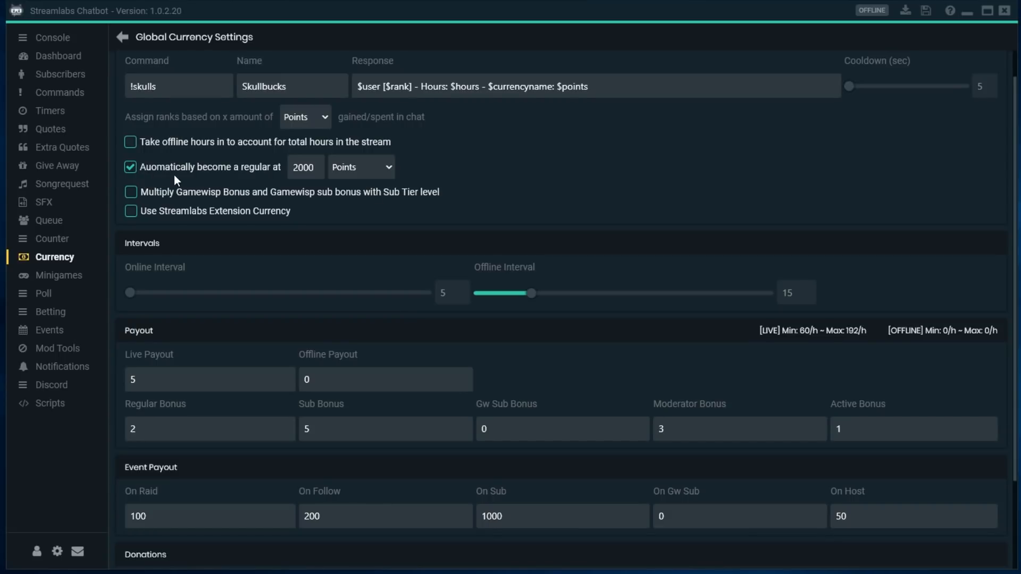
mouse_move(222, 179)
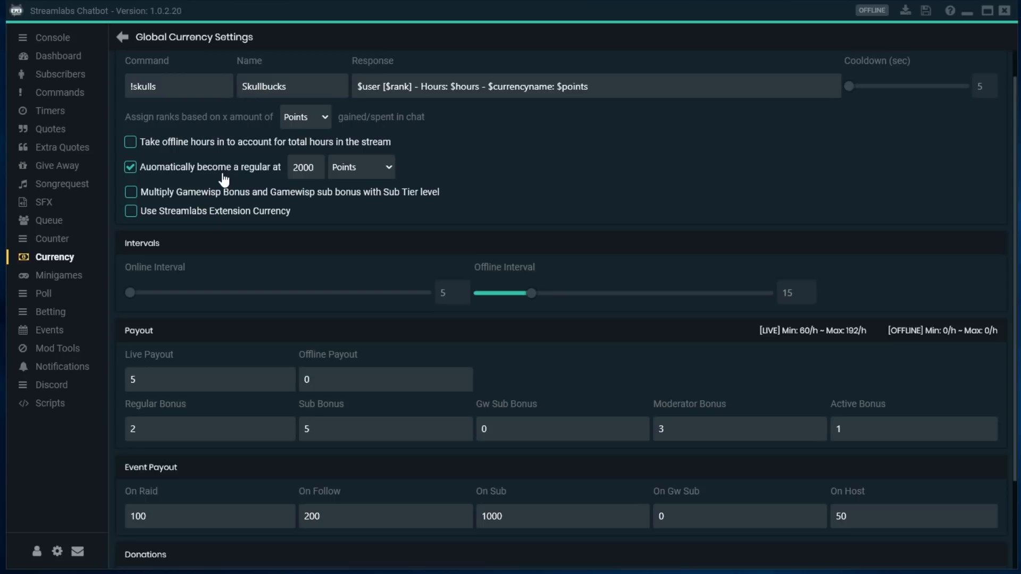
mouse_move(220, 180)
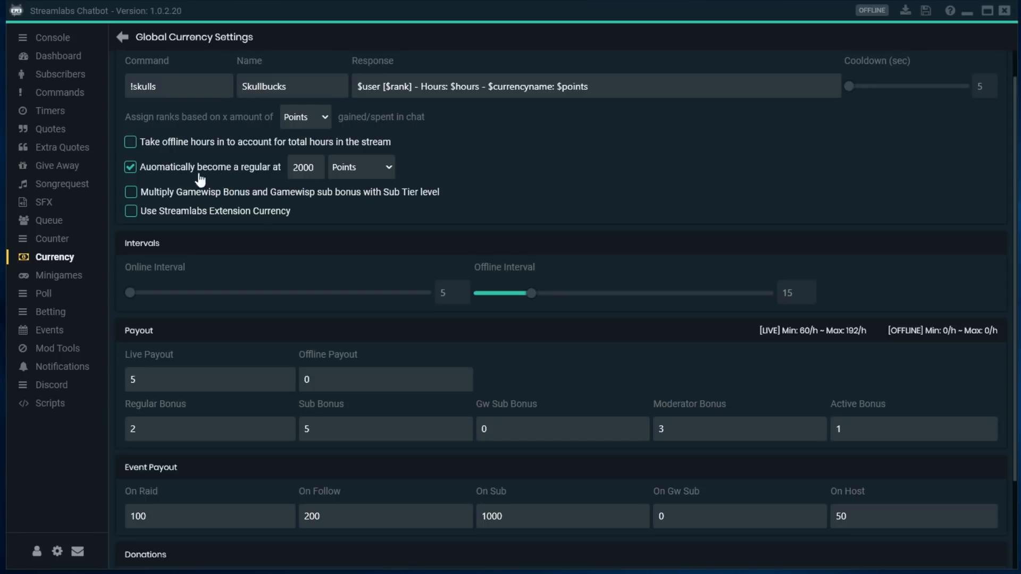
mouse_move(281, 178)
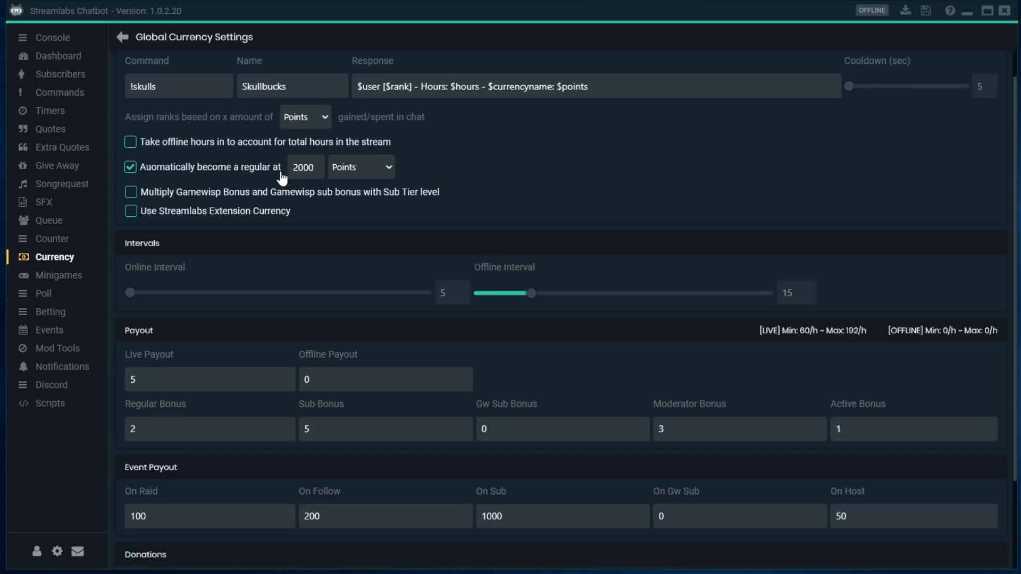
mouse_move(302, 173)
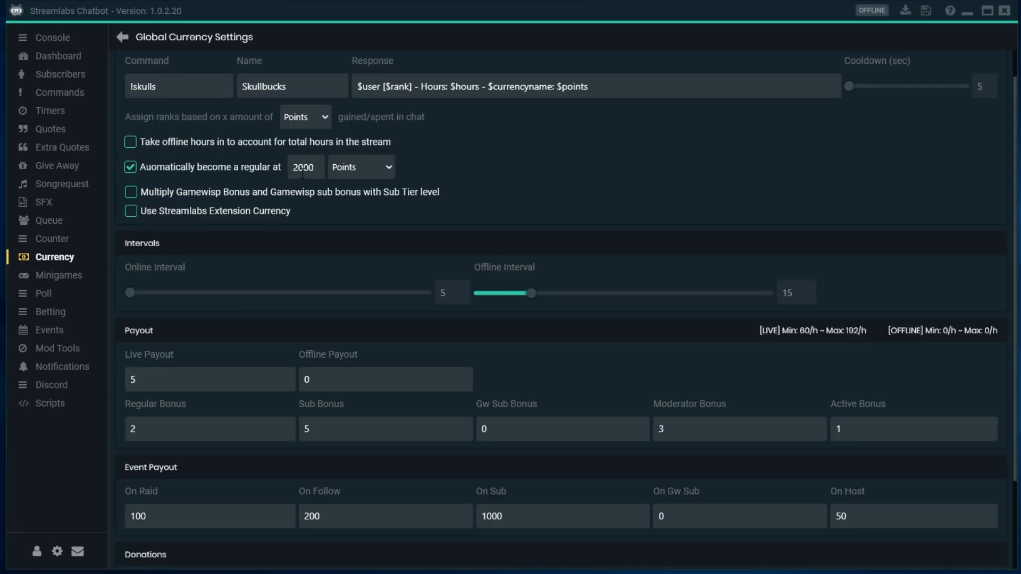
scroll(down, 3)
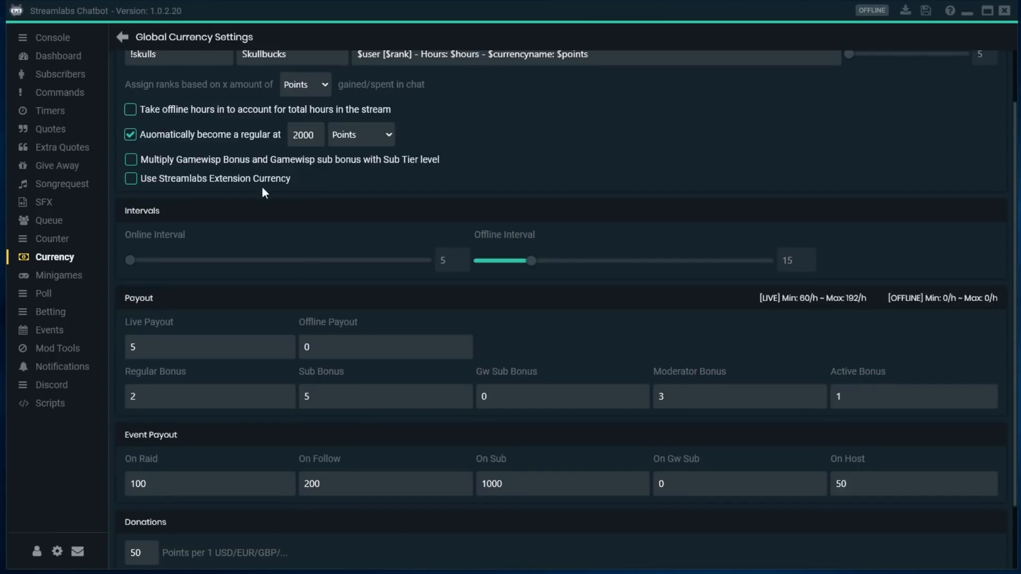
mouse_move(168, 155)
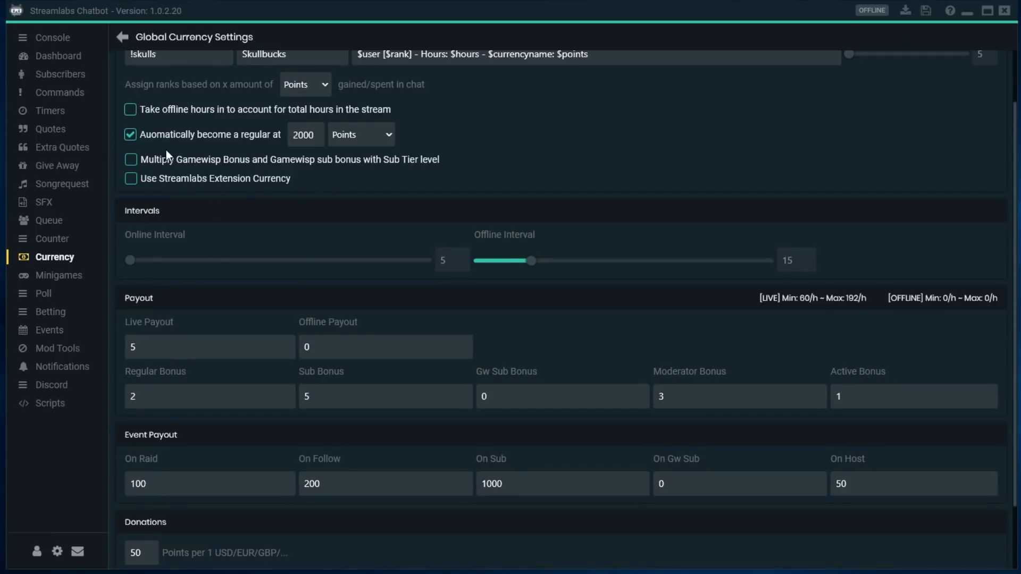
mouse_move(201, 186)
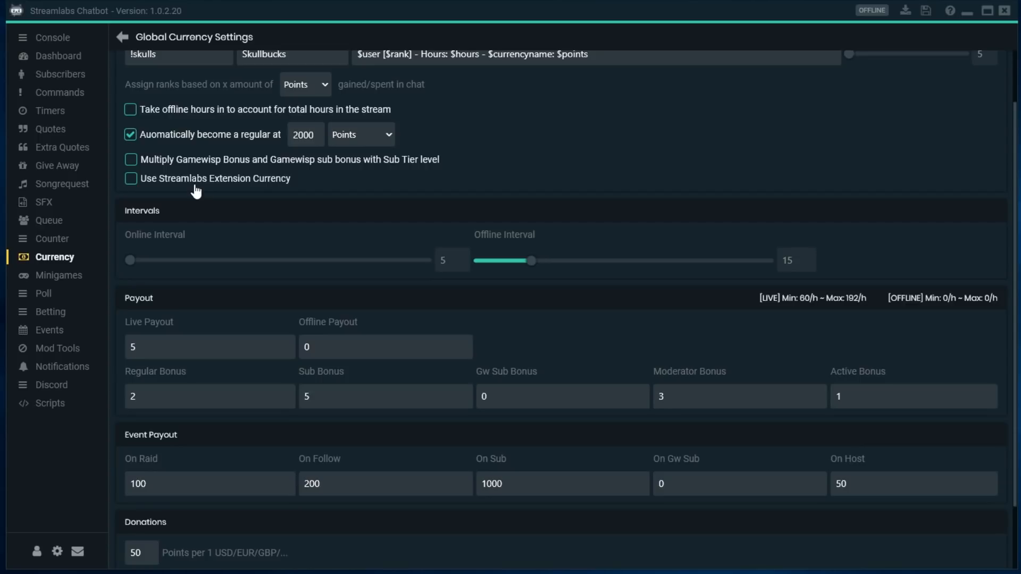
scroll(down, 3)
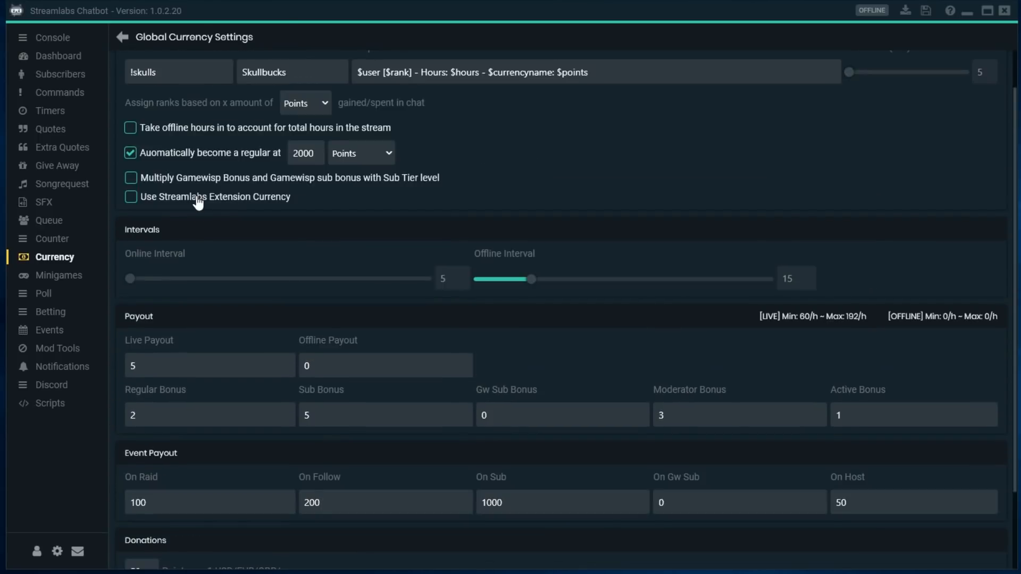
scroll(down, 3)
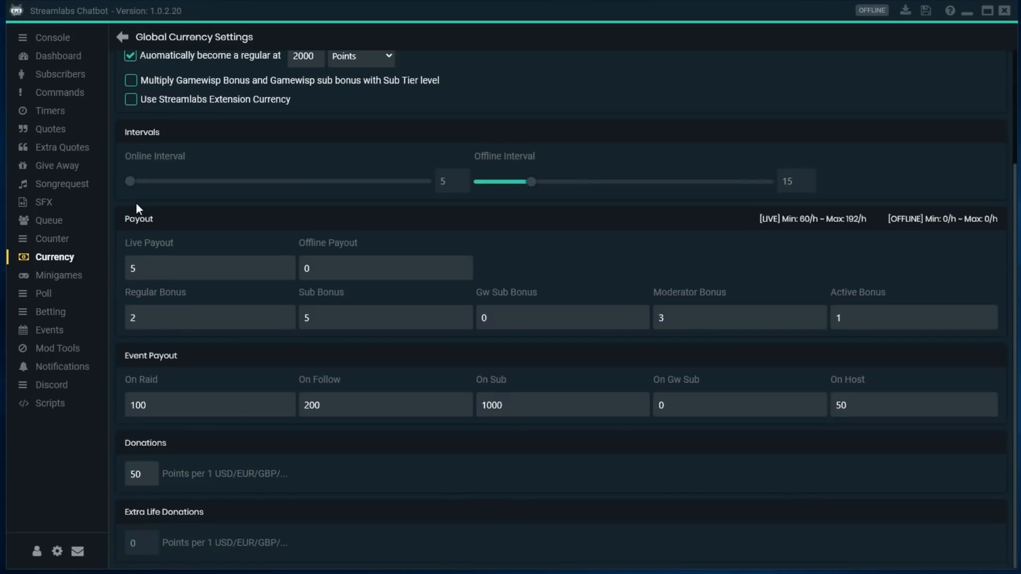
mouse_move(170, 98)
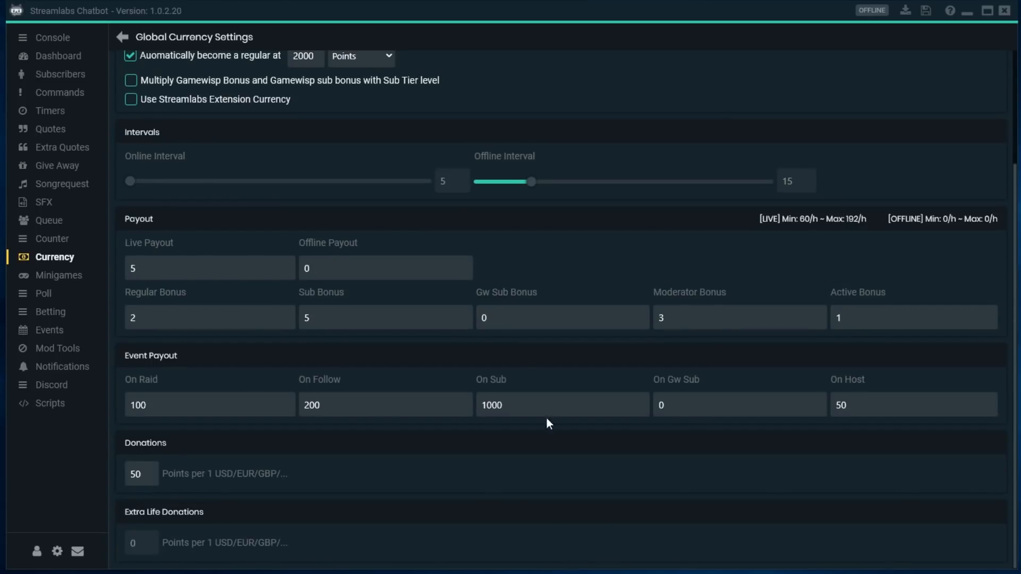
mouse_move(350, 234)
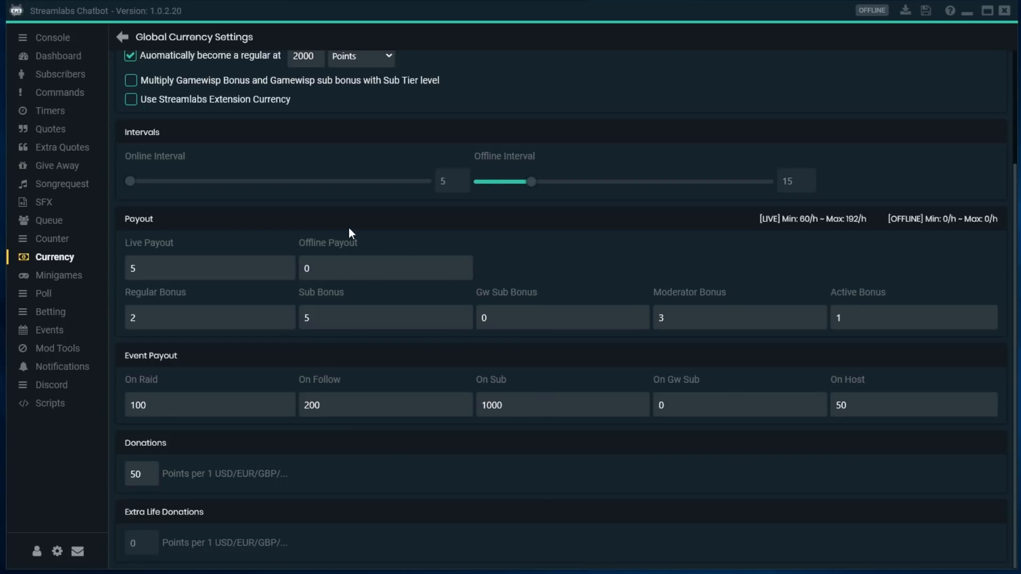
mouse_move(280, 190)
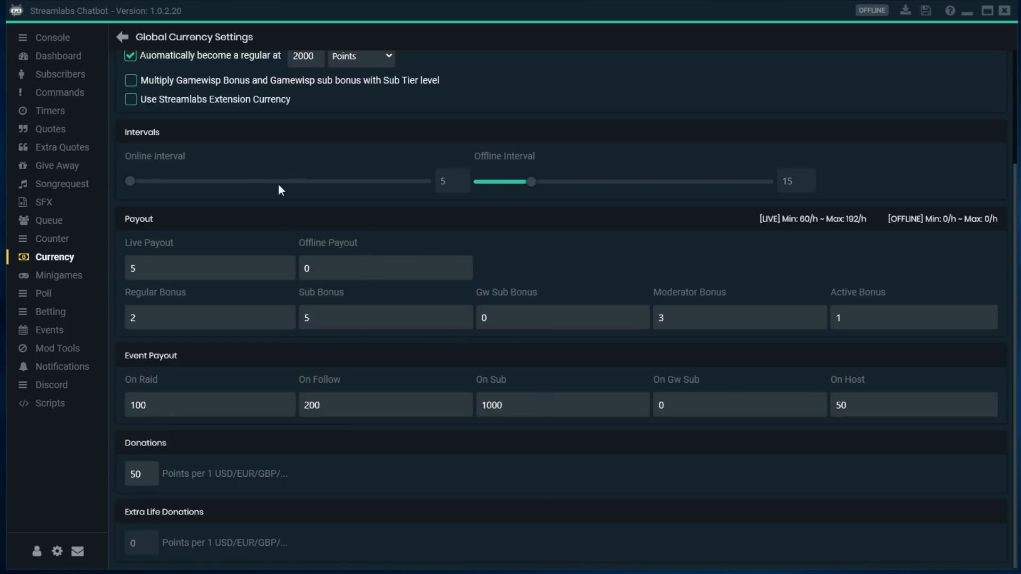
mouse_move(312, 249)
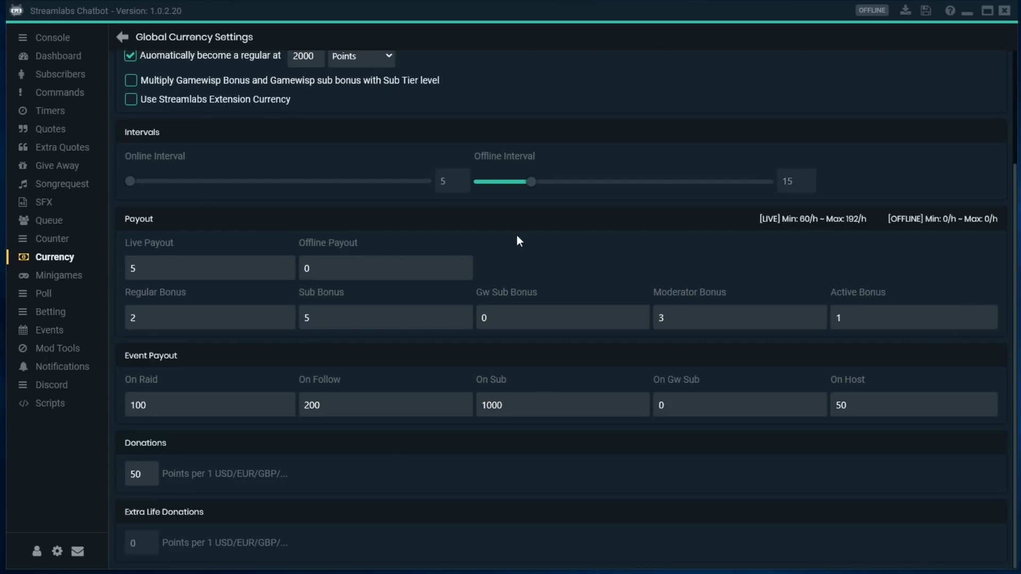
mouse_move(530, 236)
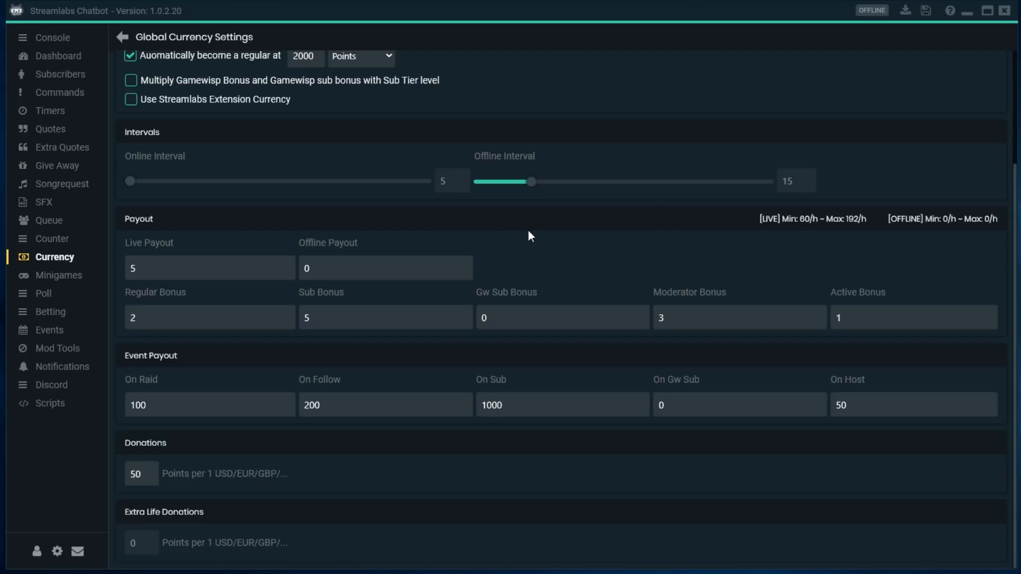
mouse_move(521, 243)
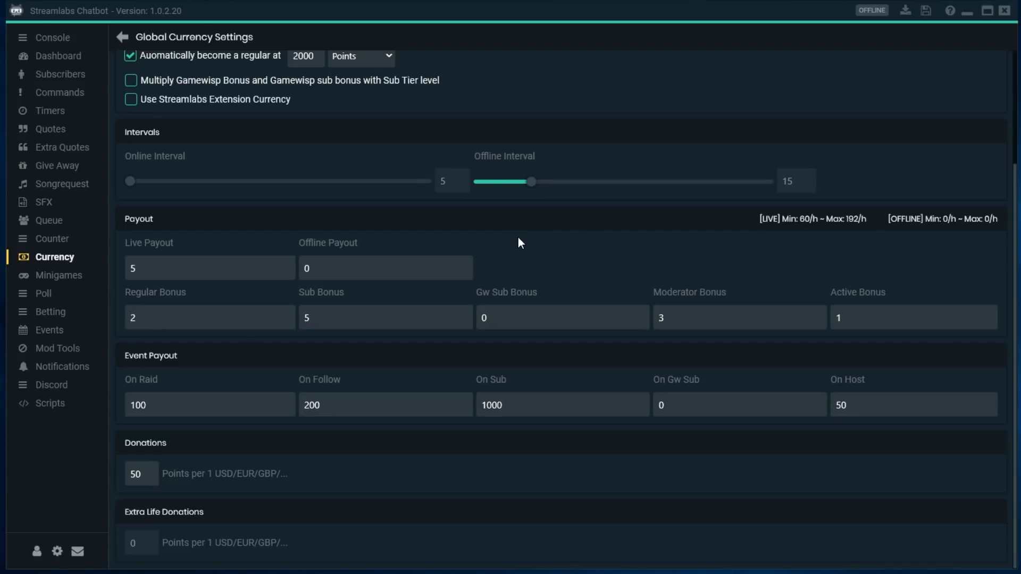
mouse_move(382, 301)
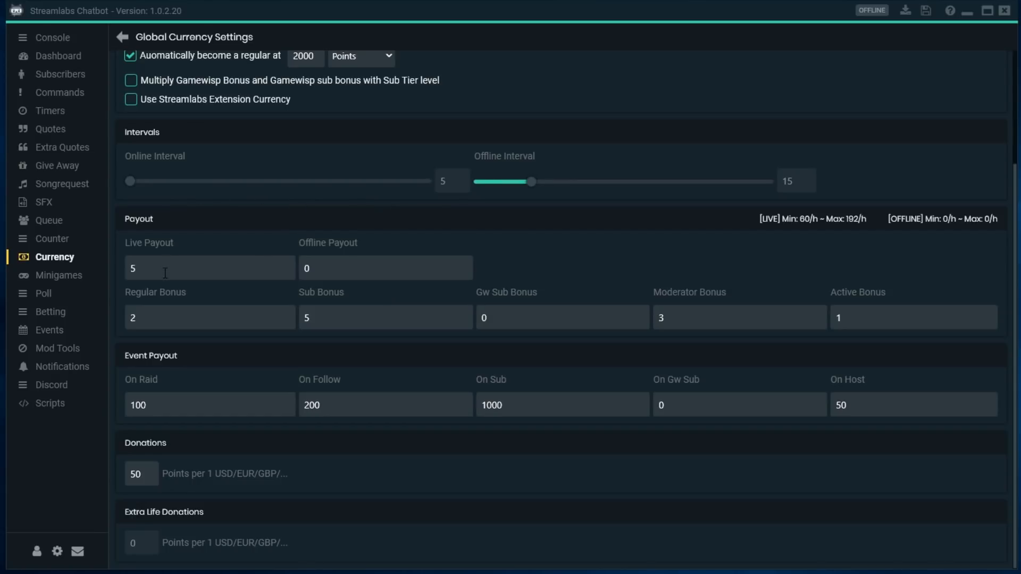
mouse_move(496, 230)
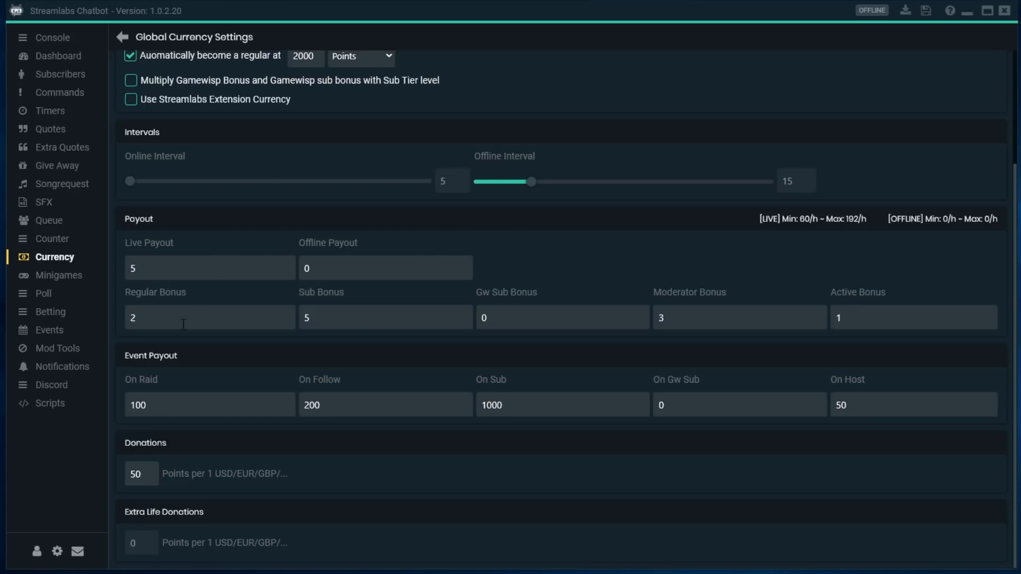
mouse_move(498, 309)
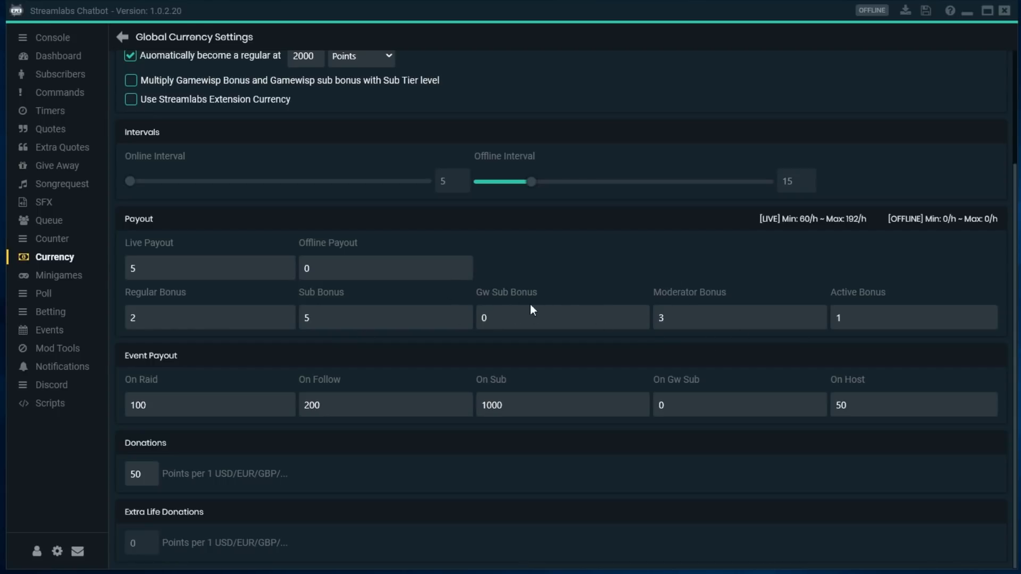
mouse_move(586, 306)
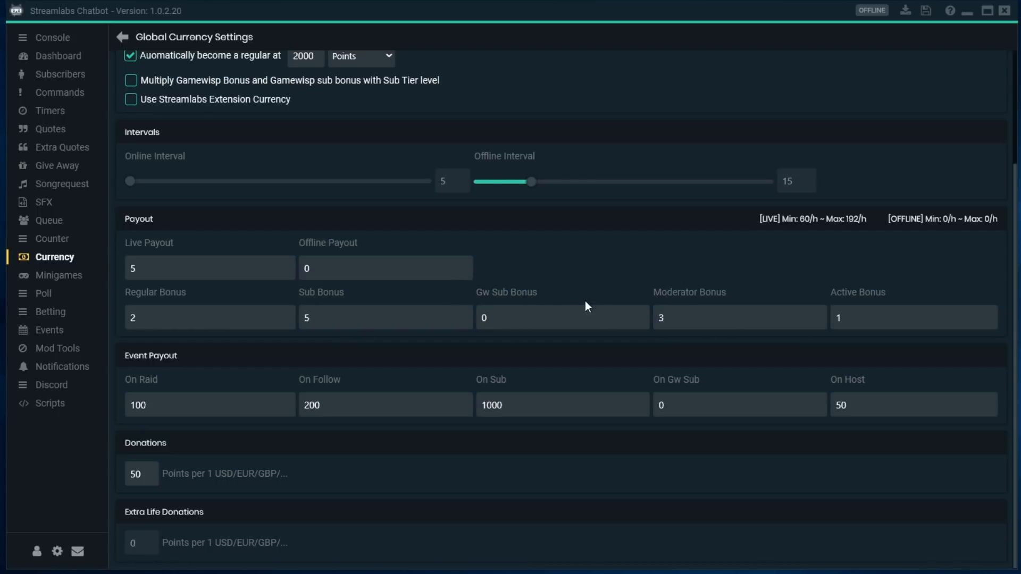
mouse_move(653, 314)
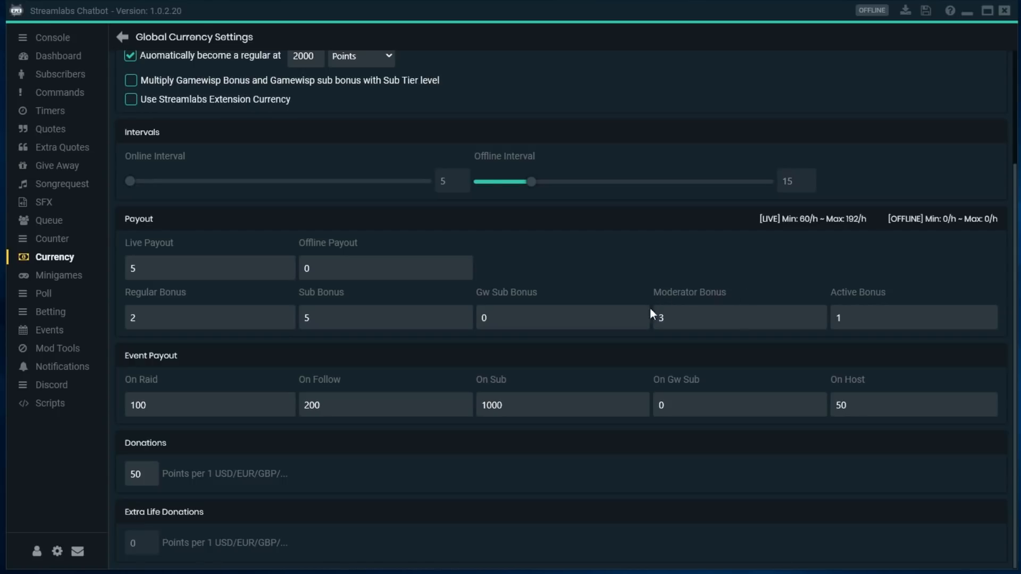
mouse_move(899, 293)
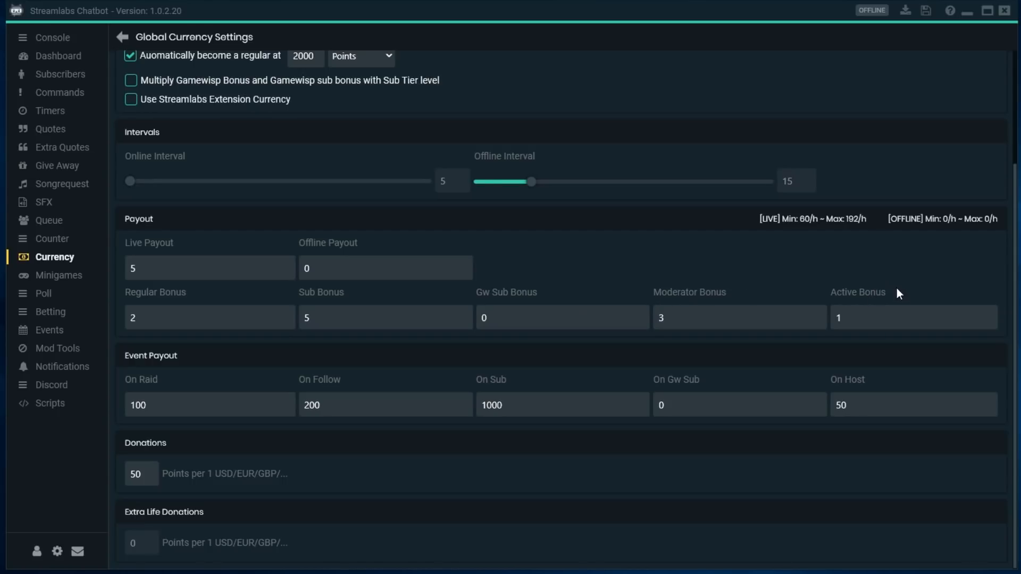
mouse_move(899, 295)
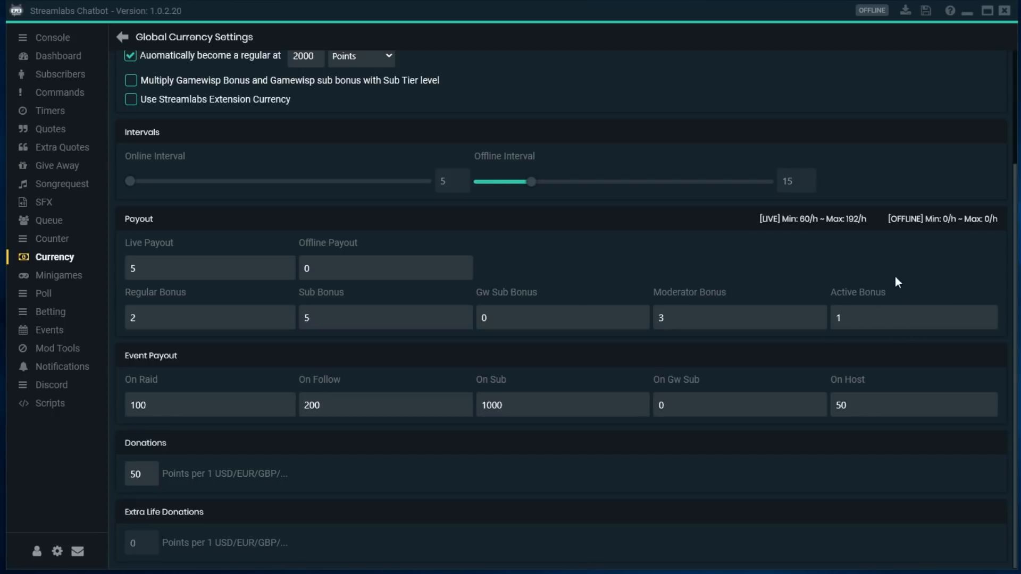
mouse_move(850, 352)
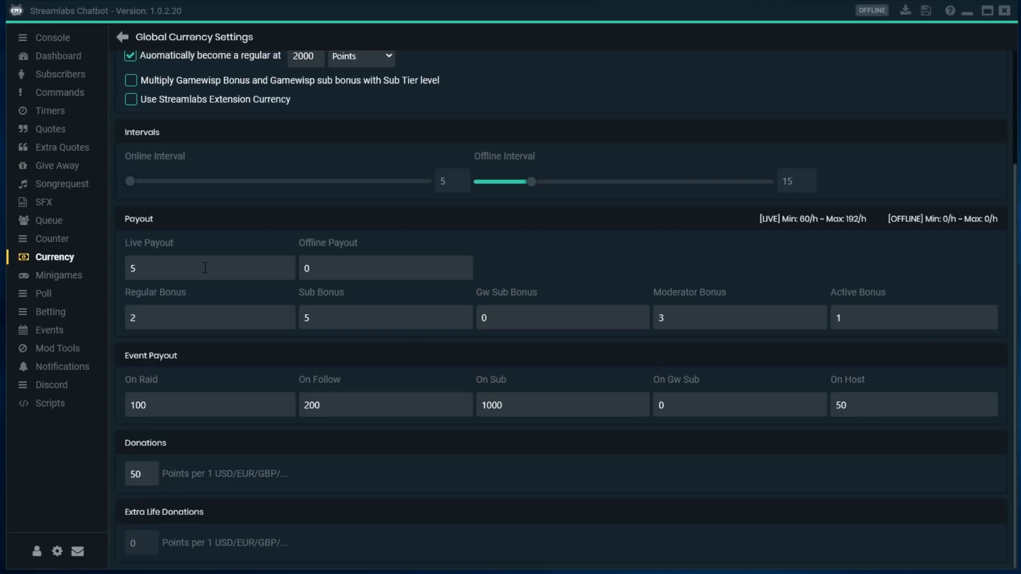
mouse_move(831, 334)
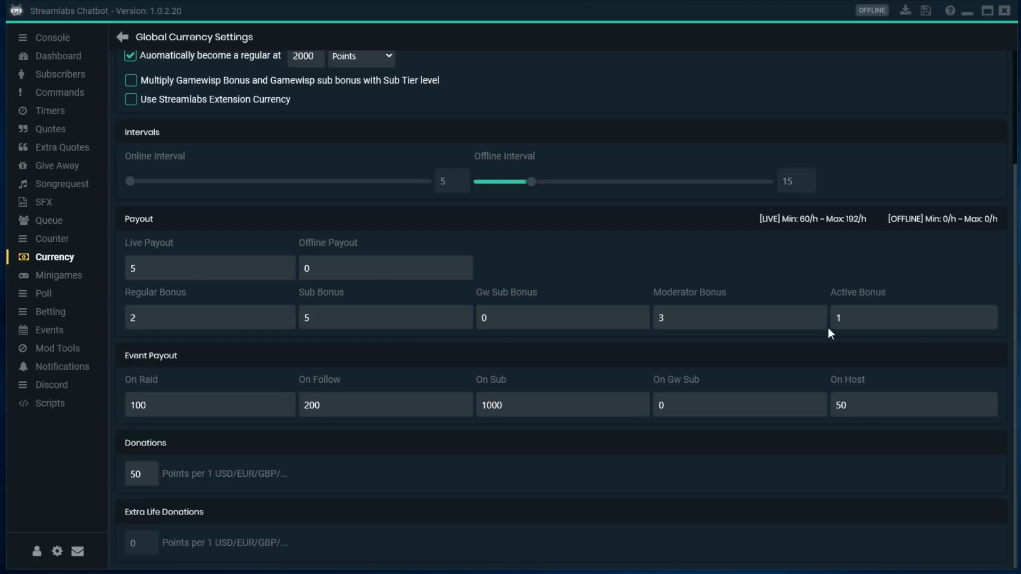
mouse_move(657, 322)
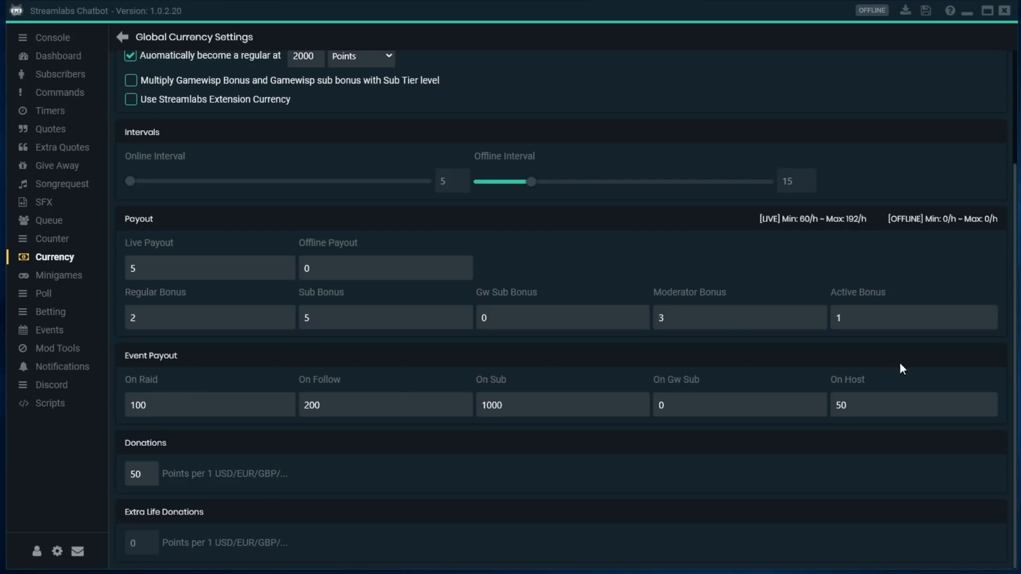
mouse_move(240, 389)
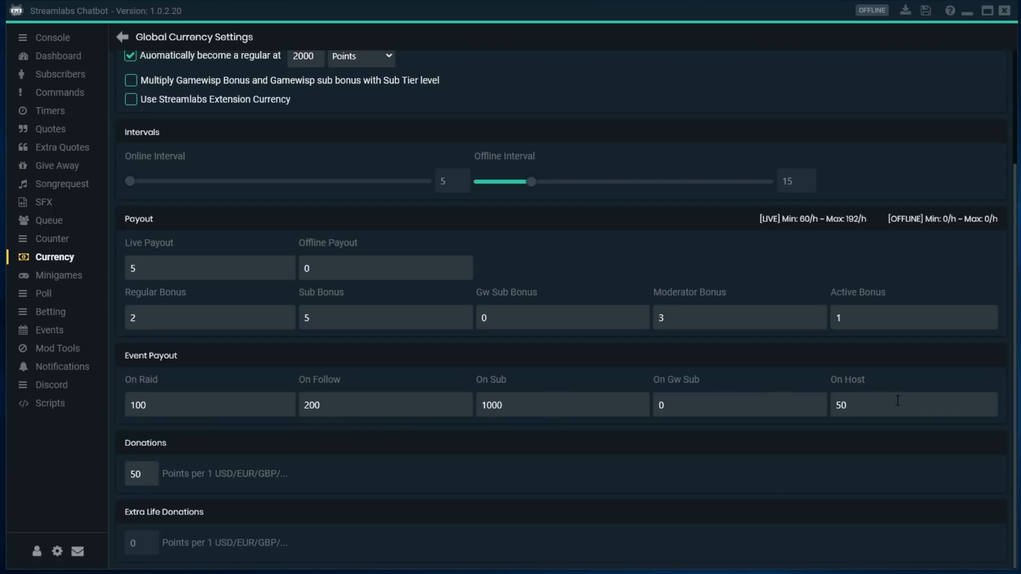
mouse_move(838, 420)
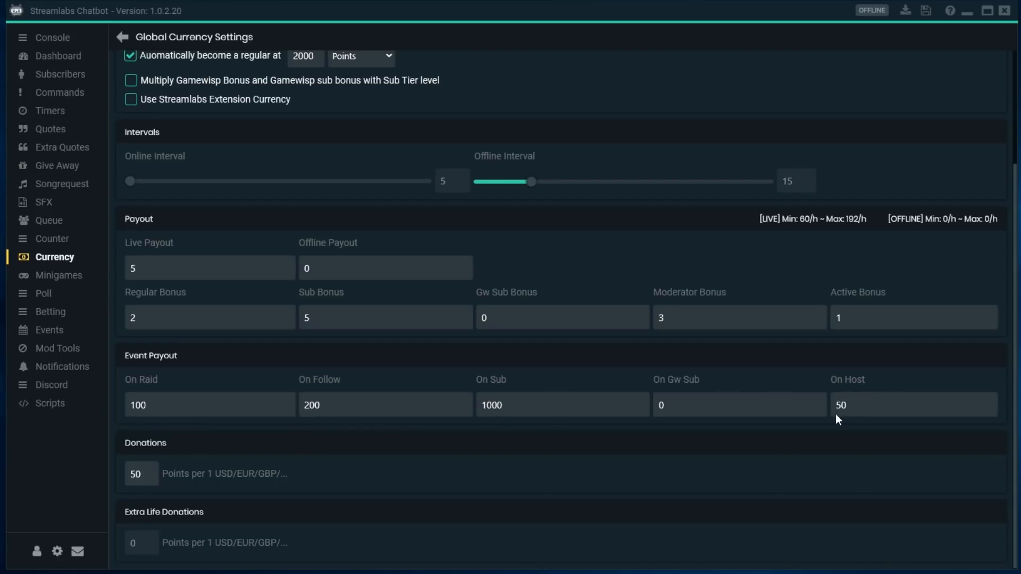
mouse_move(733, 439)
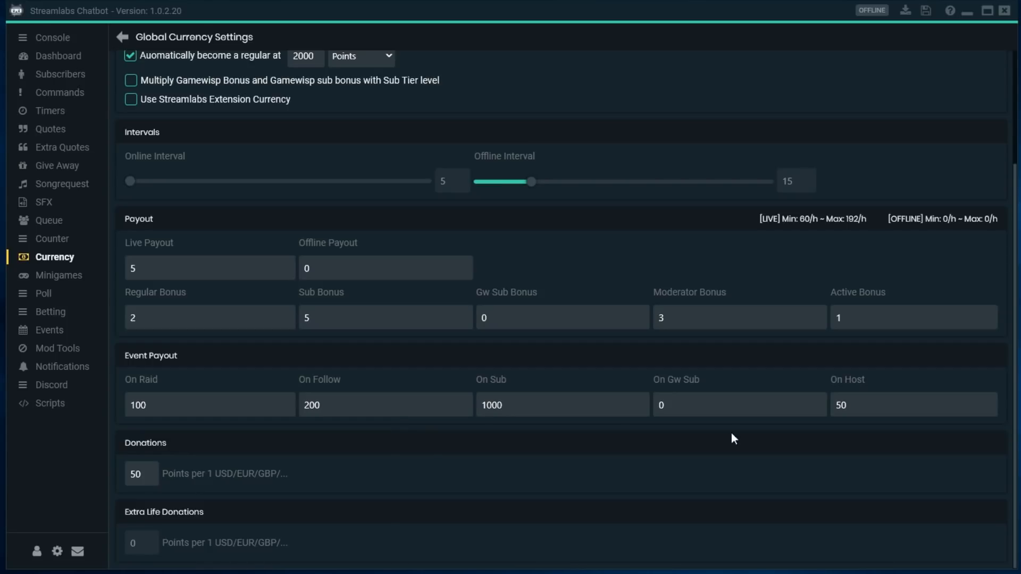
mouse_move(174, 472)
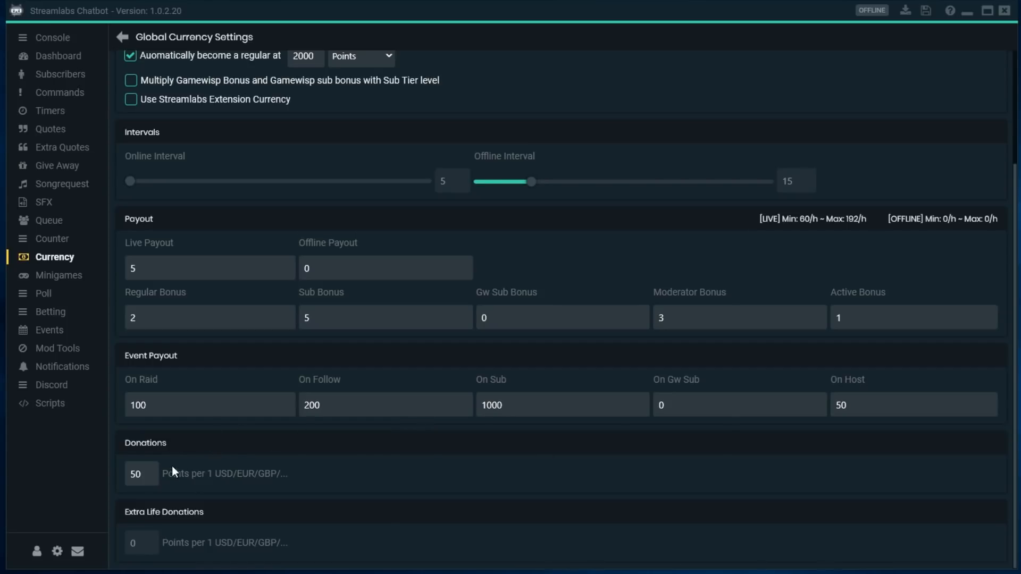
mouse_move(198, 457)
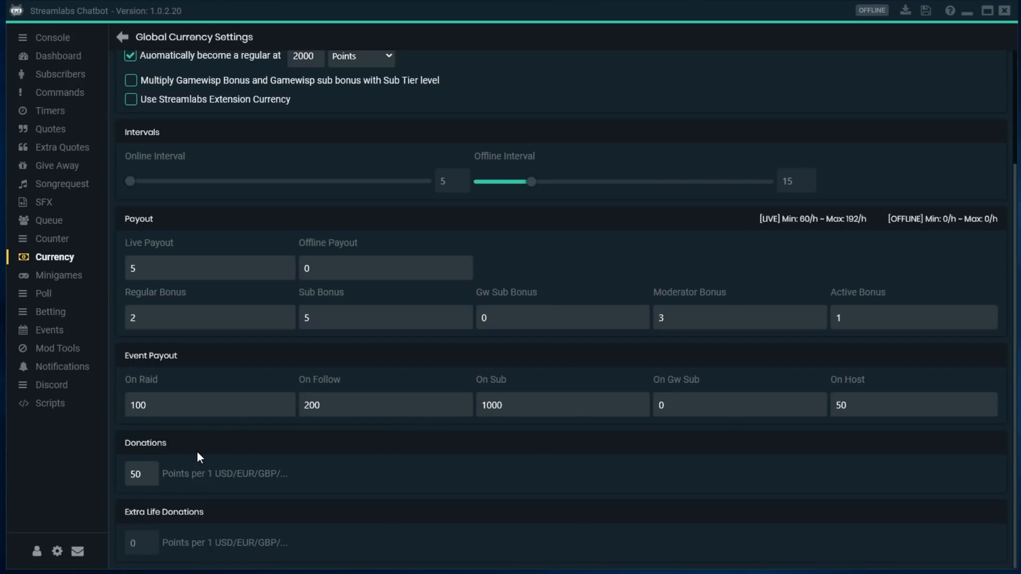
mouse_move(216, 533)
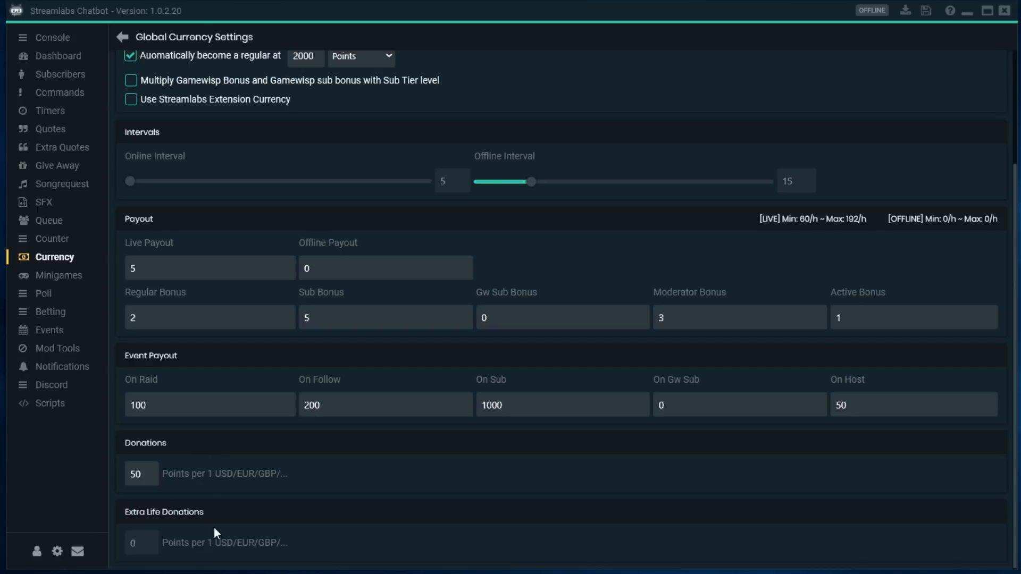
mouse_move(156, 496)
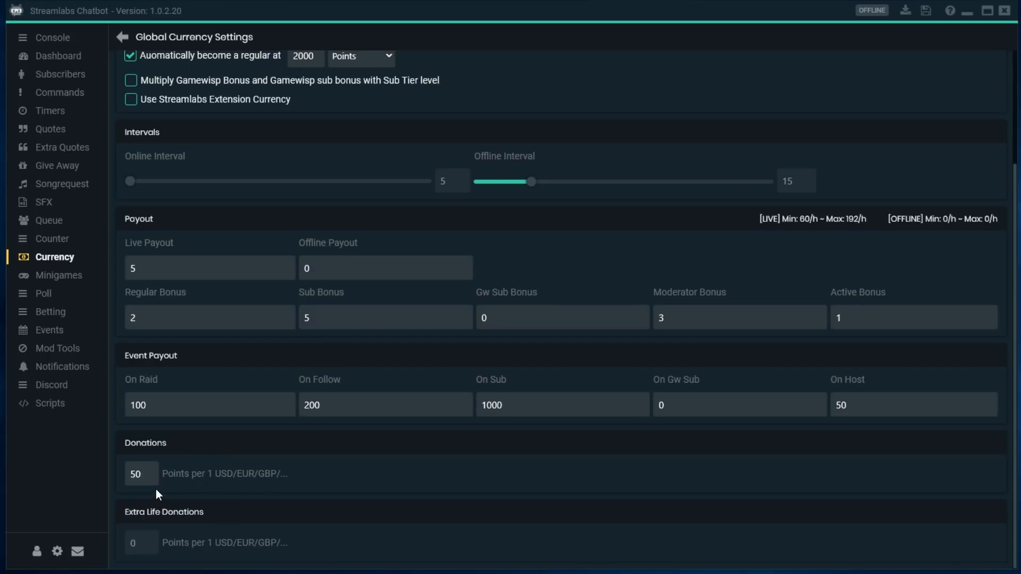
mouse_move(190, 489)
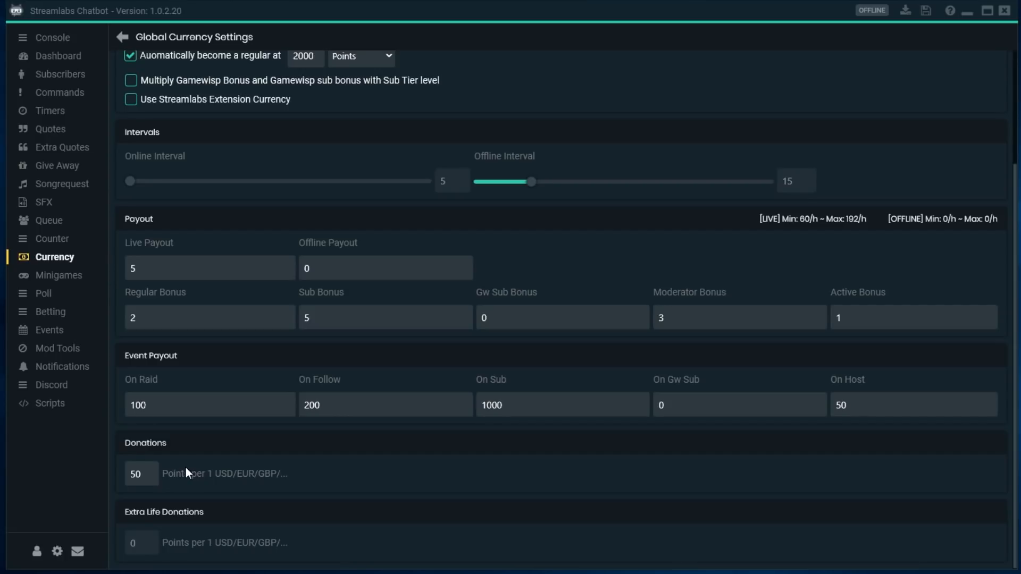
mouse_move(374, 441)
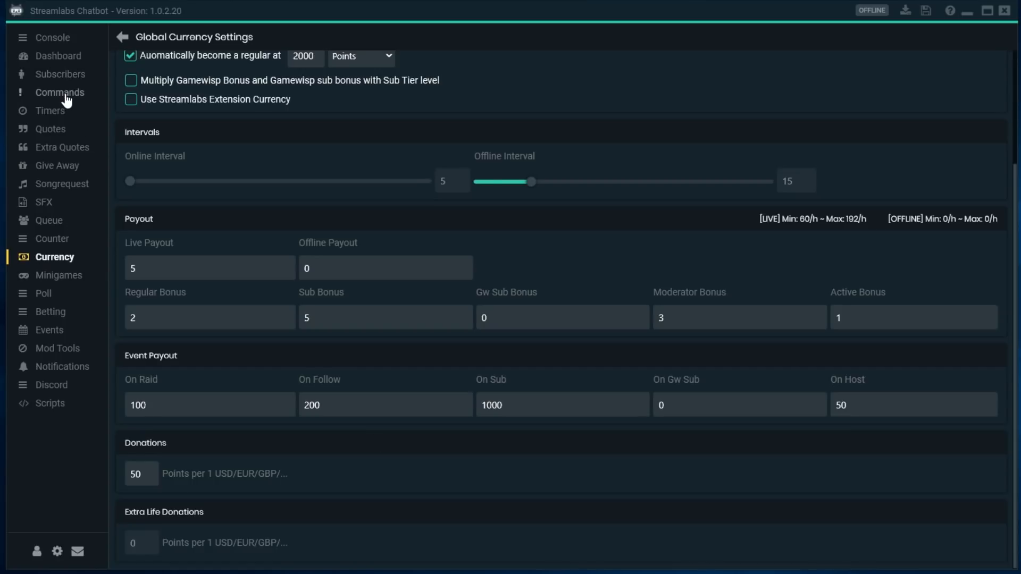
Switch to the Commands list showing !commands, !twitter and !youtube.
click(60, 91)
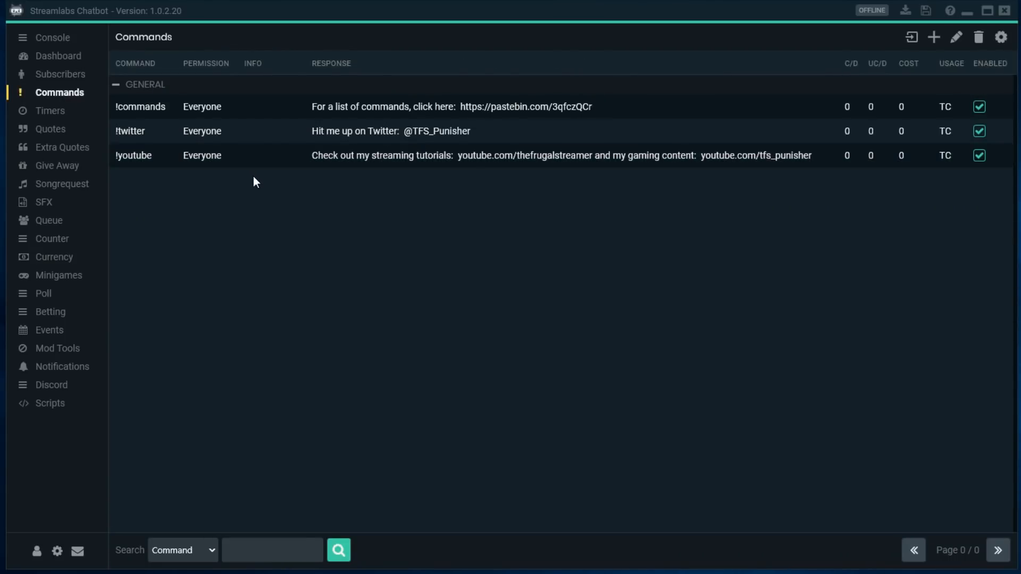
mouse_move(248, 205)
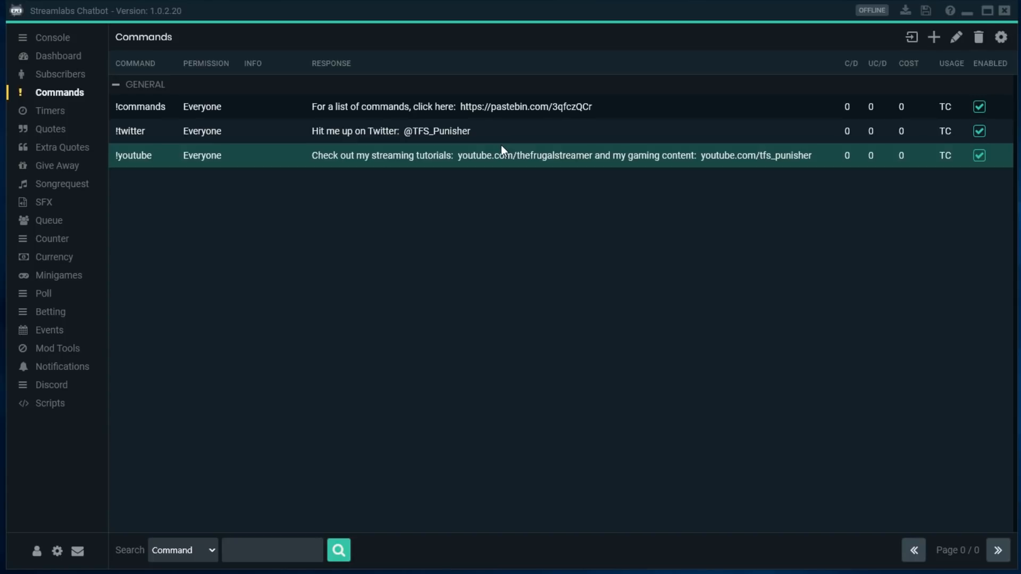
mouse_move(501, 152)
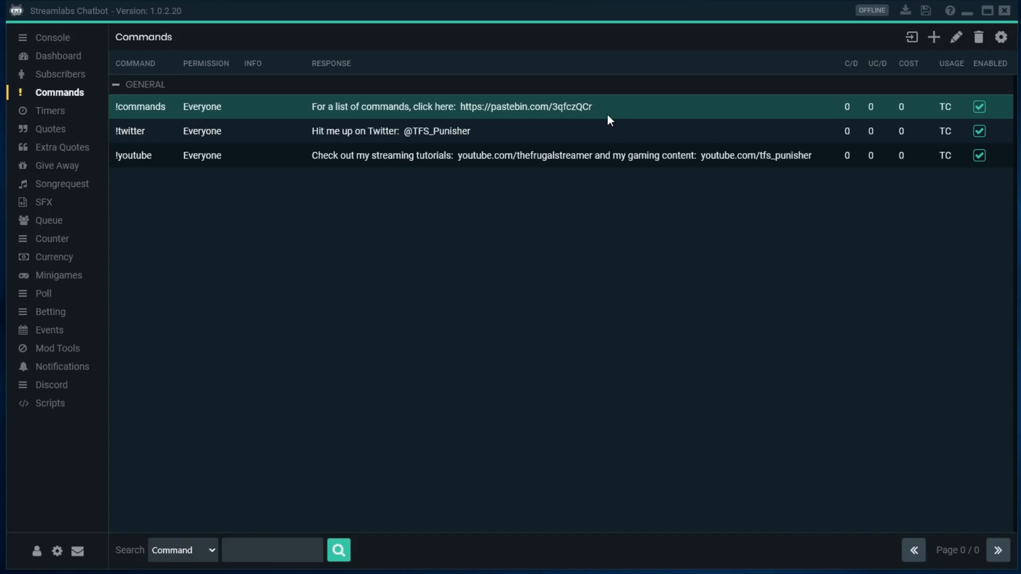
mouse_move(607, 122)
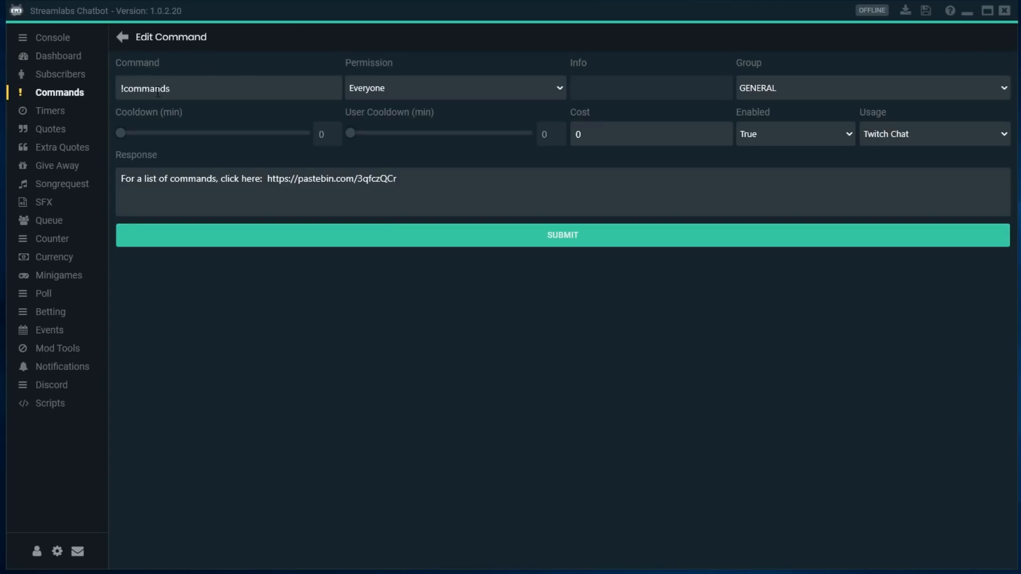
mouse_move(451, 98)
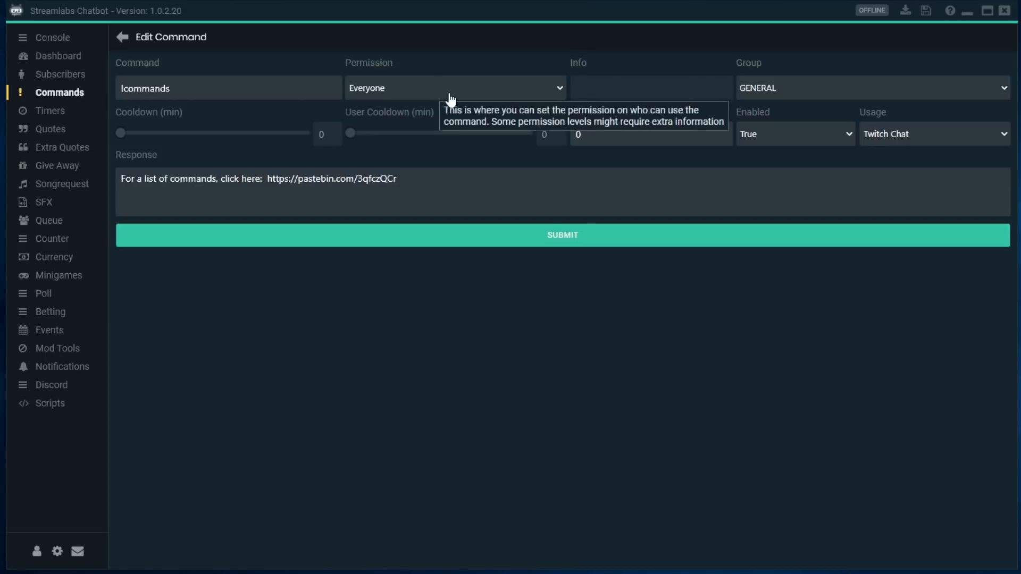
mouse_move(574, 105)
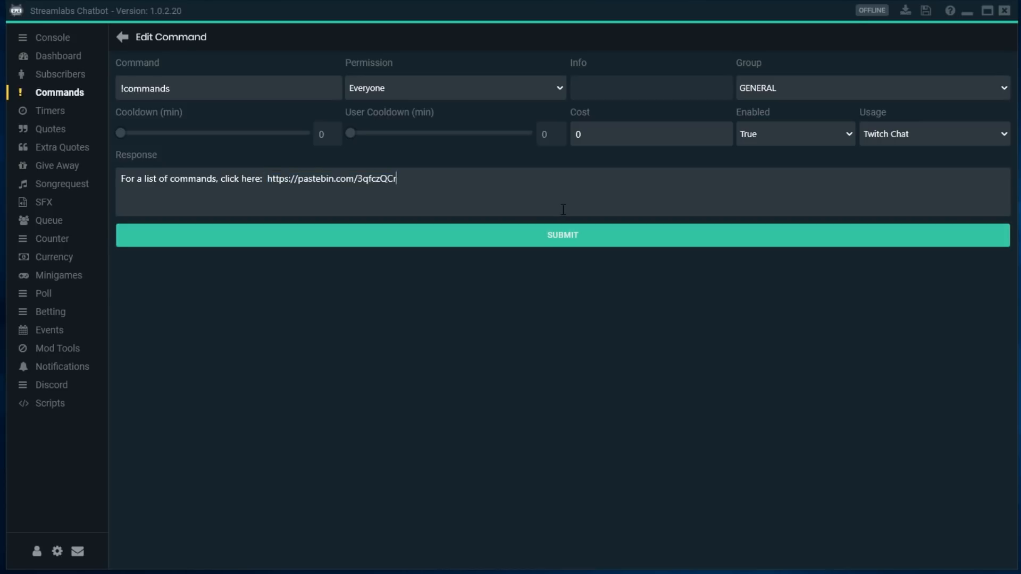
Place the cursor in the !commands Response field holding the pastebin link.
click(562, 234)
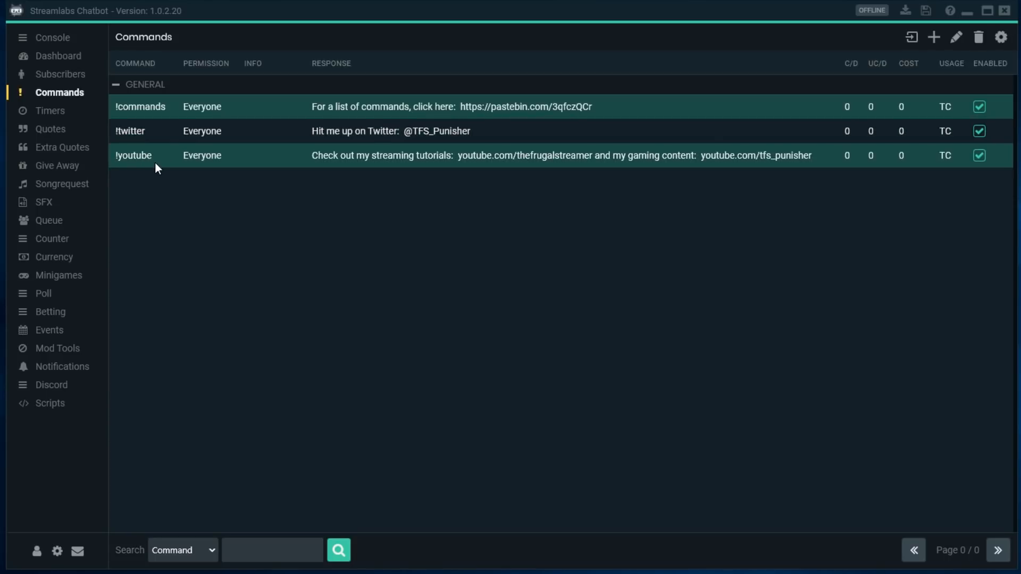
mouse_move(185, 172)
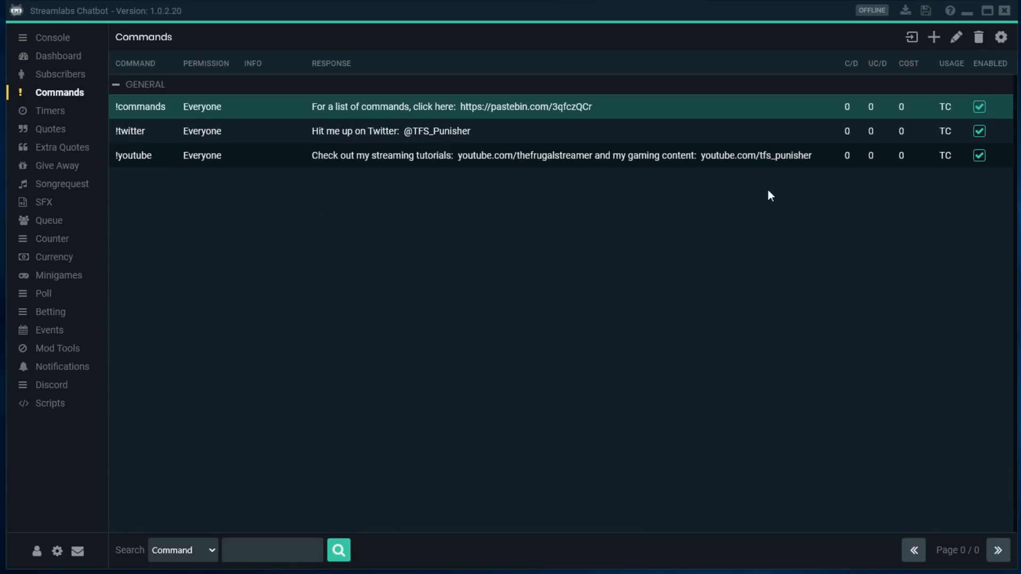
mouse_move(533, 216)
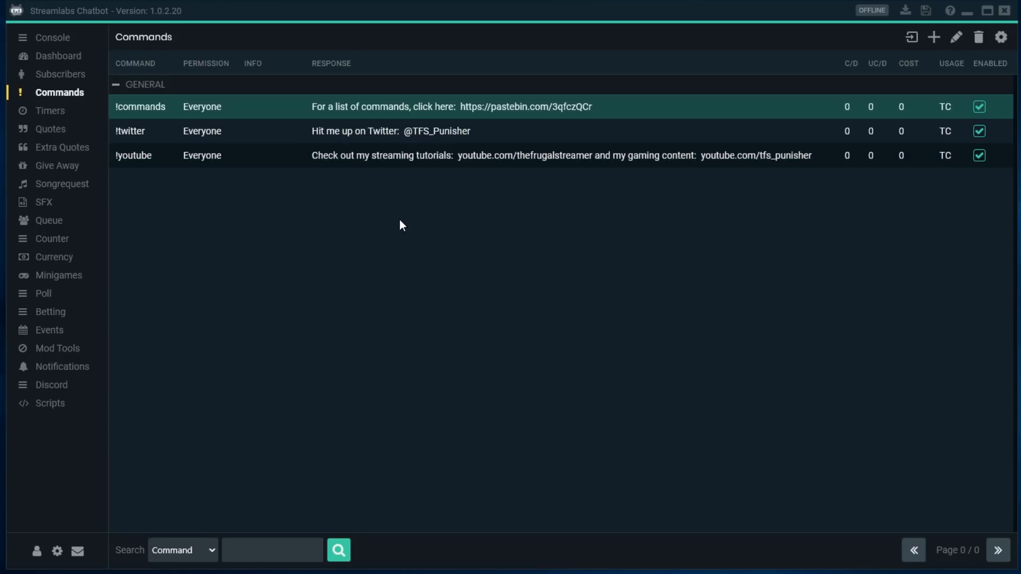
mouse_move(404, 216)
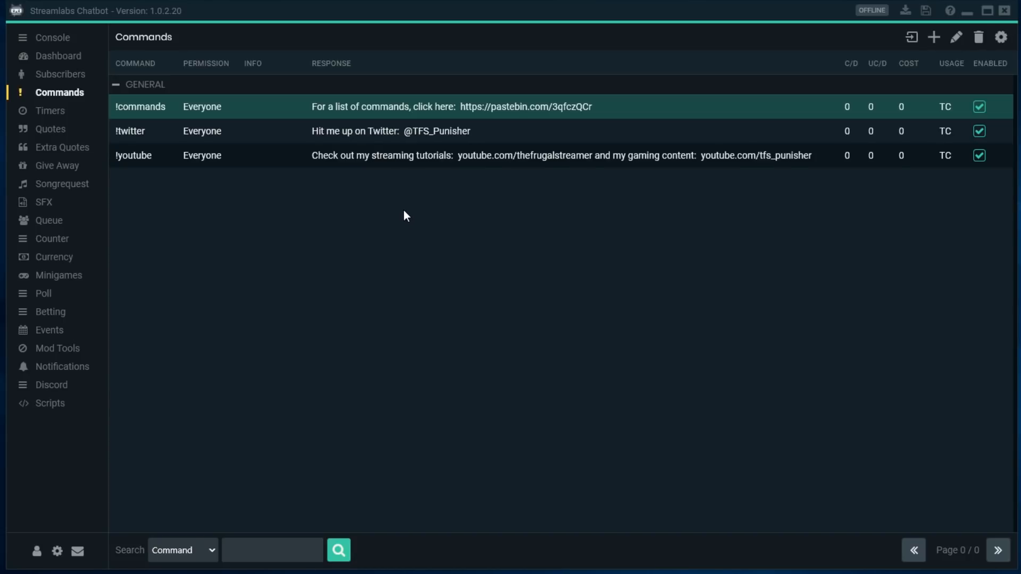
mouse_move(192, 245)
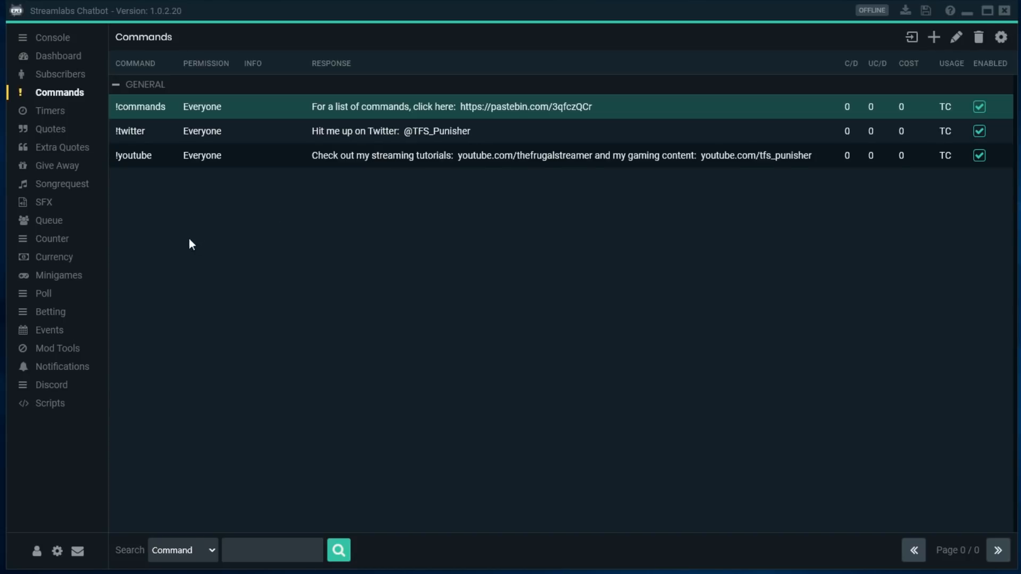
mouse_move(77, 97)
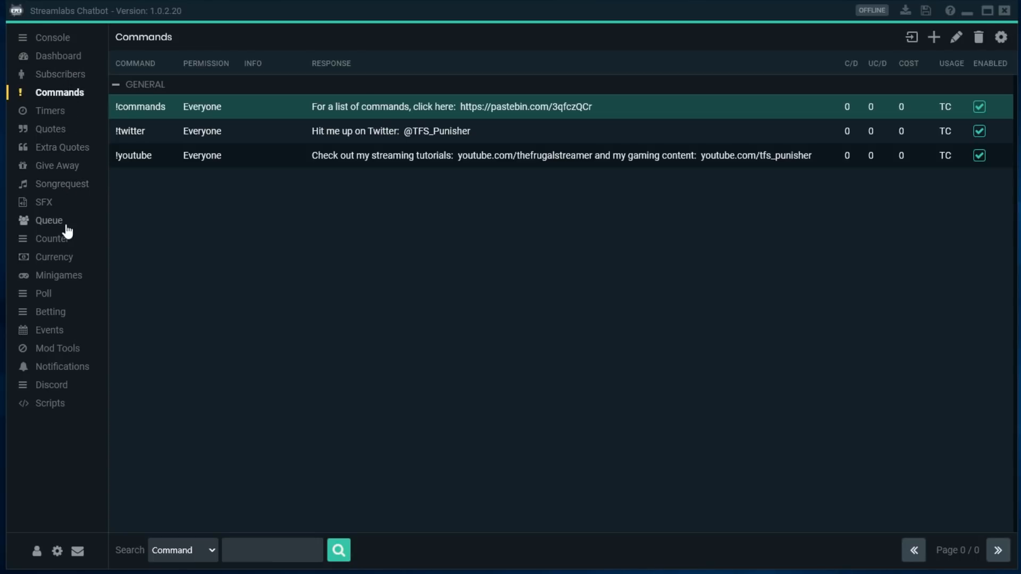
Return to the currency settings, ending on the Streamlabs browser login page.
click(54, 257)
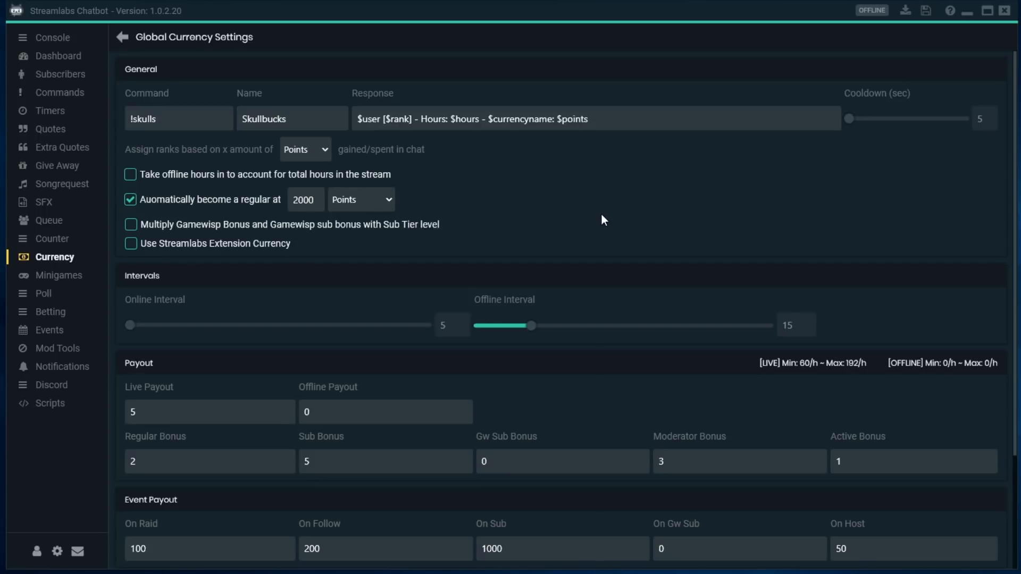
click(179, 118)
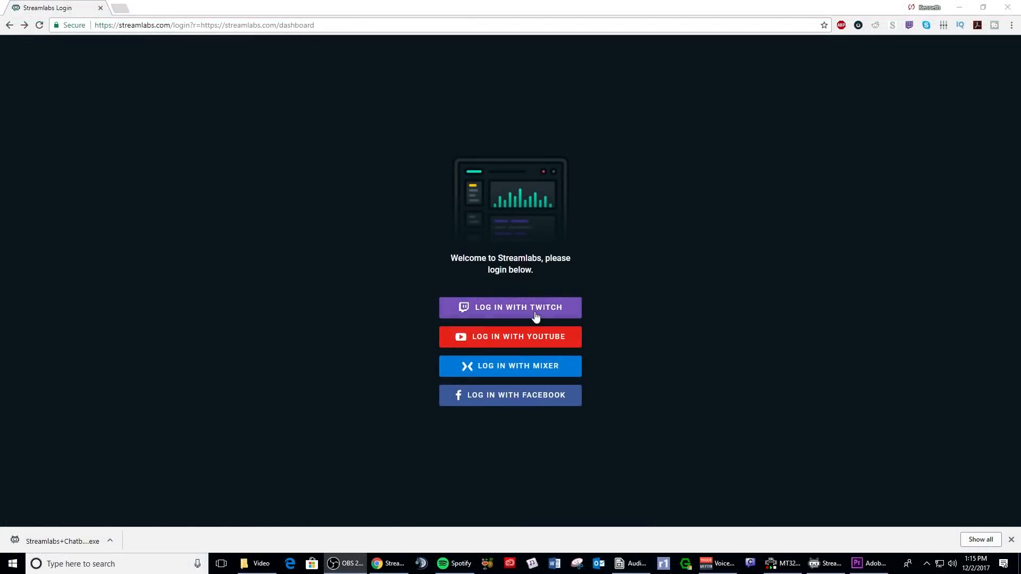
Sign in to Streamlabs with Twitch and reach the recent-events dashboard.
click(510, 308)
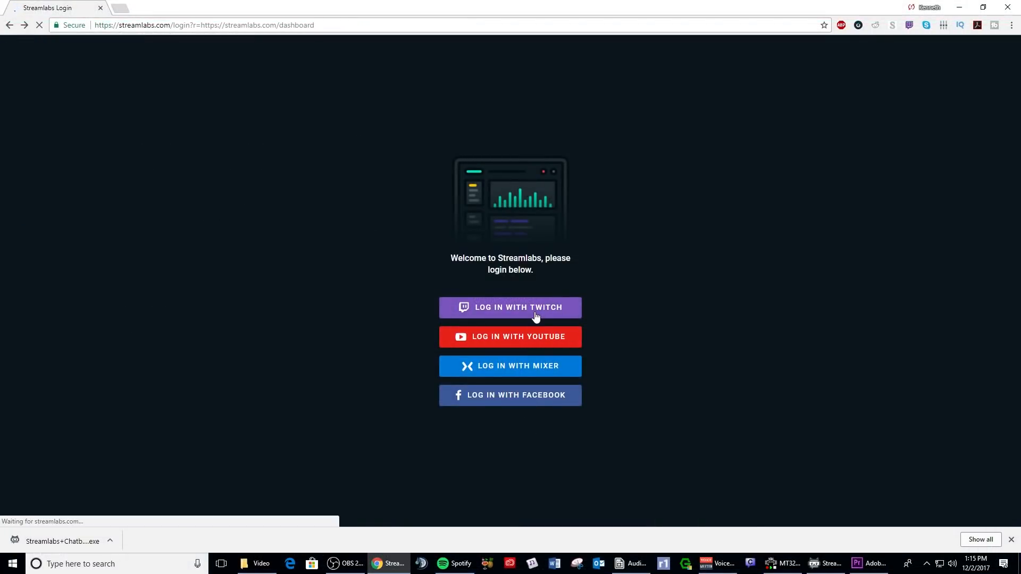
click(510, 308)
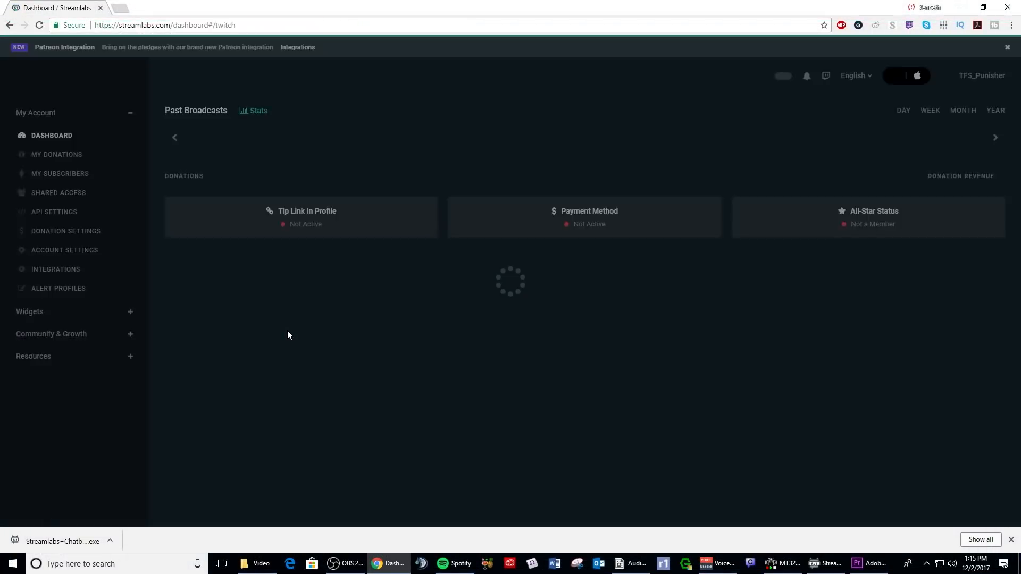
scroll(down, 3)
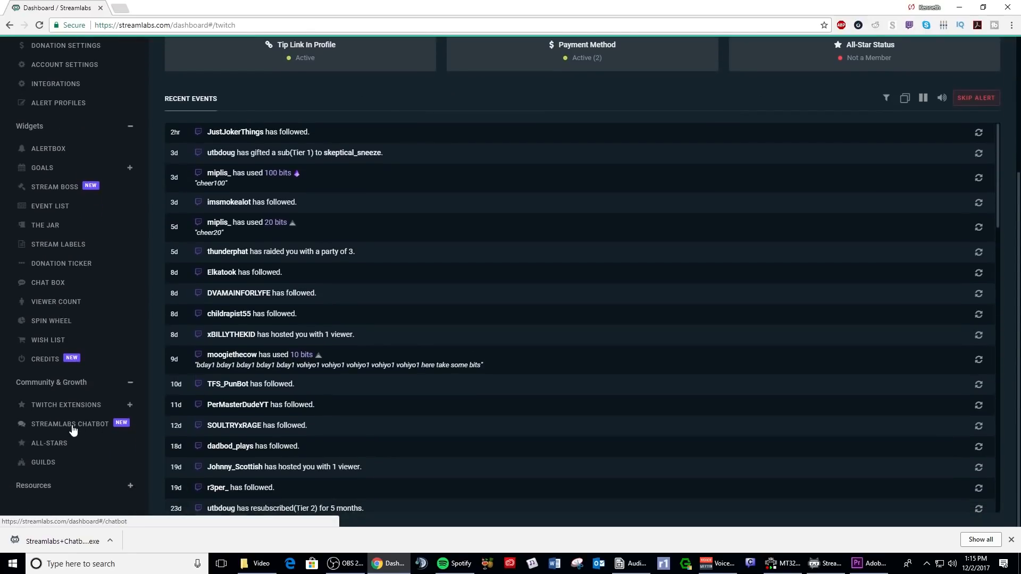
Download the Windows Streamlabs Chatbot installer from the Chatbot page.
click(70, 424)
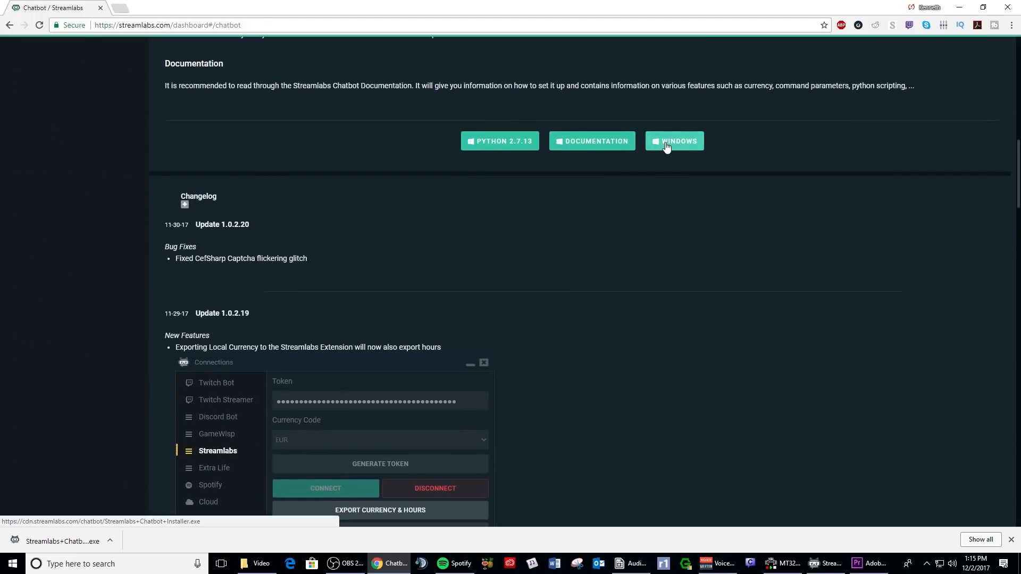
right_click(674, 140)
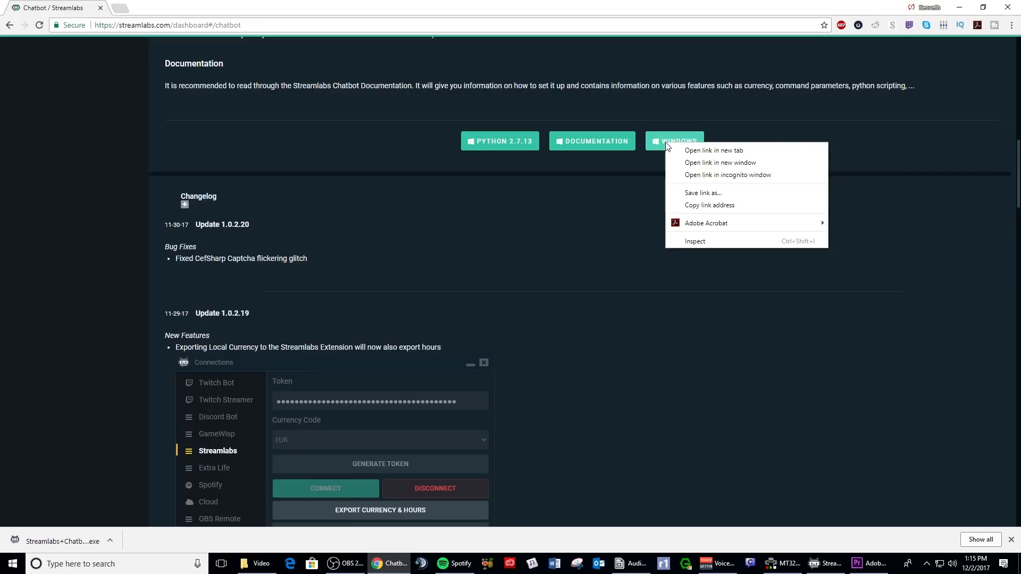
click(675, 140)
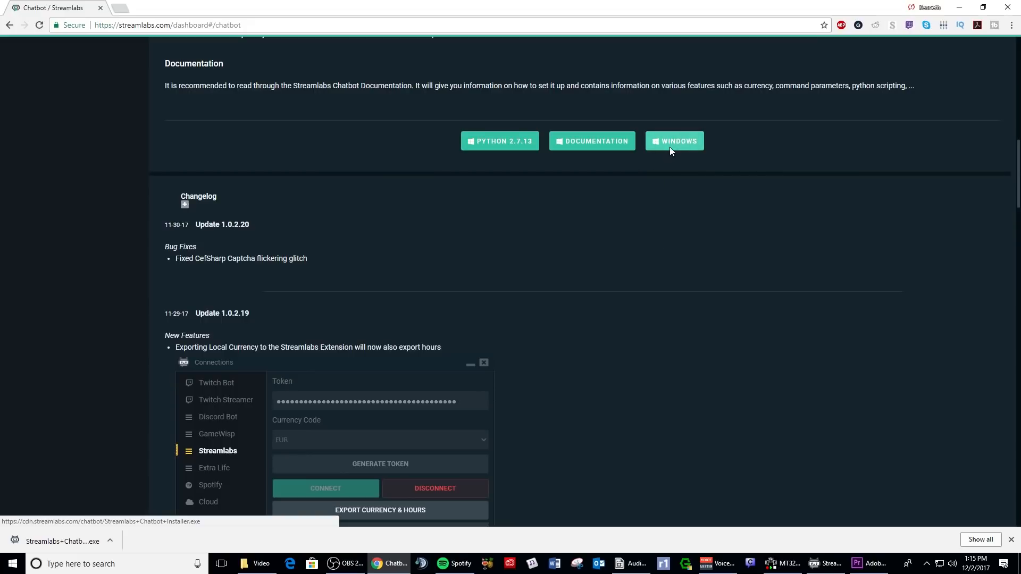
click(674, 141)
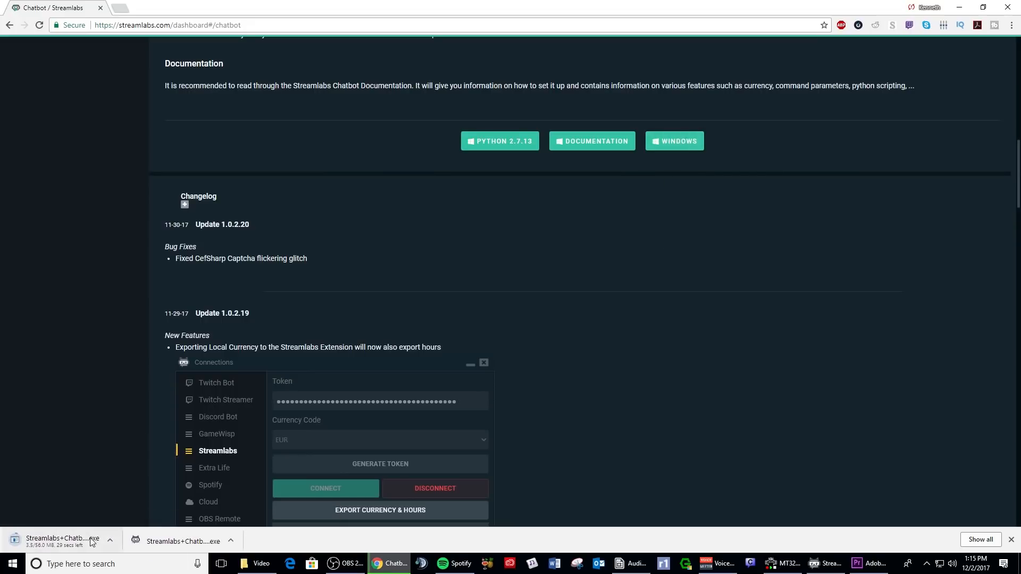